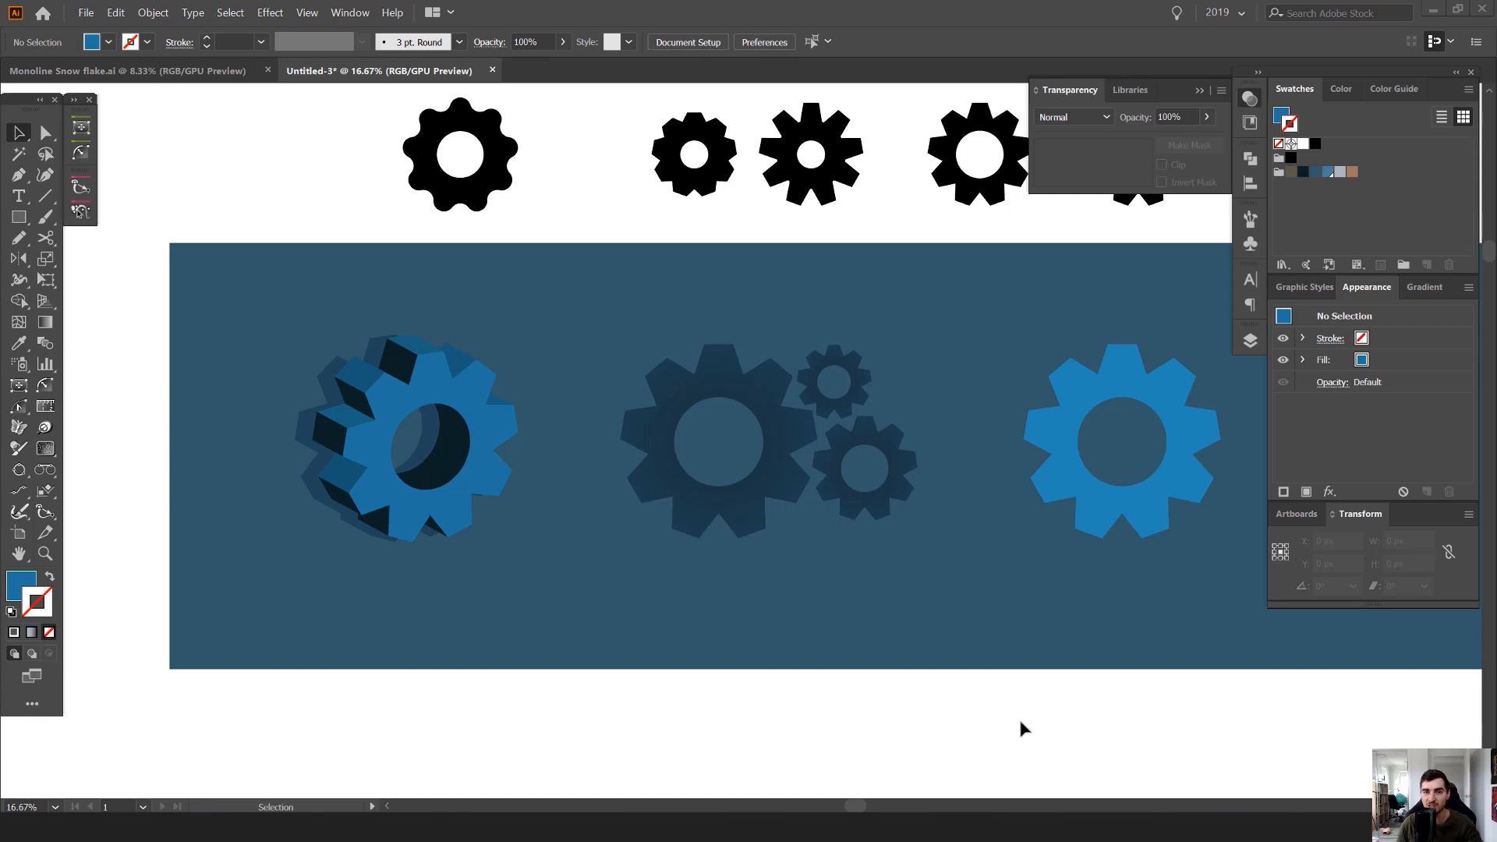
pyautogui.moveTo(990, 692)
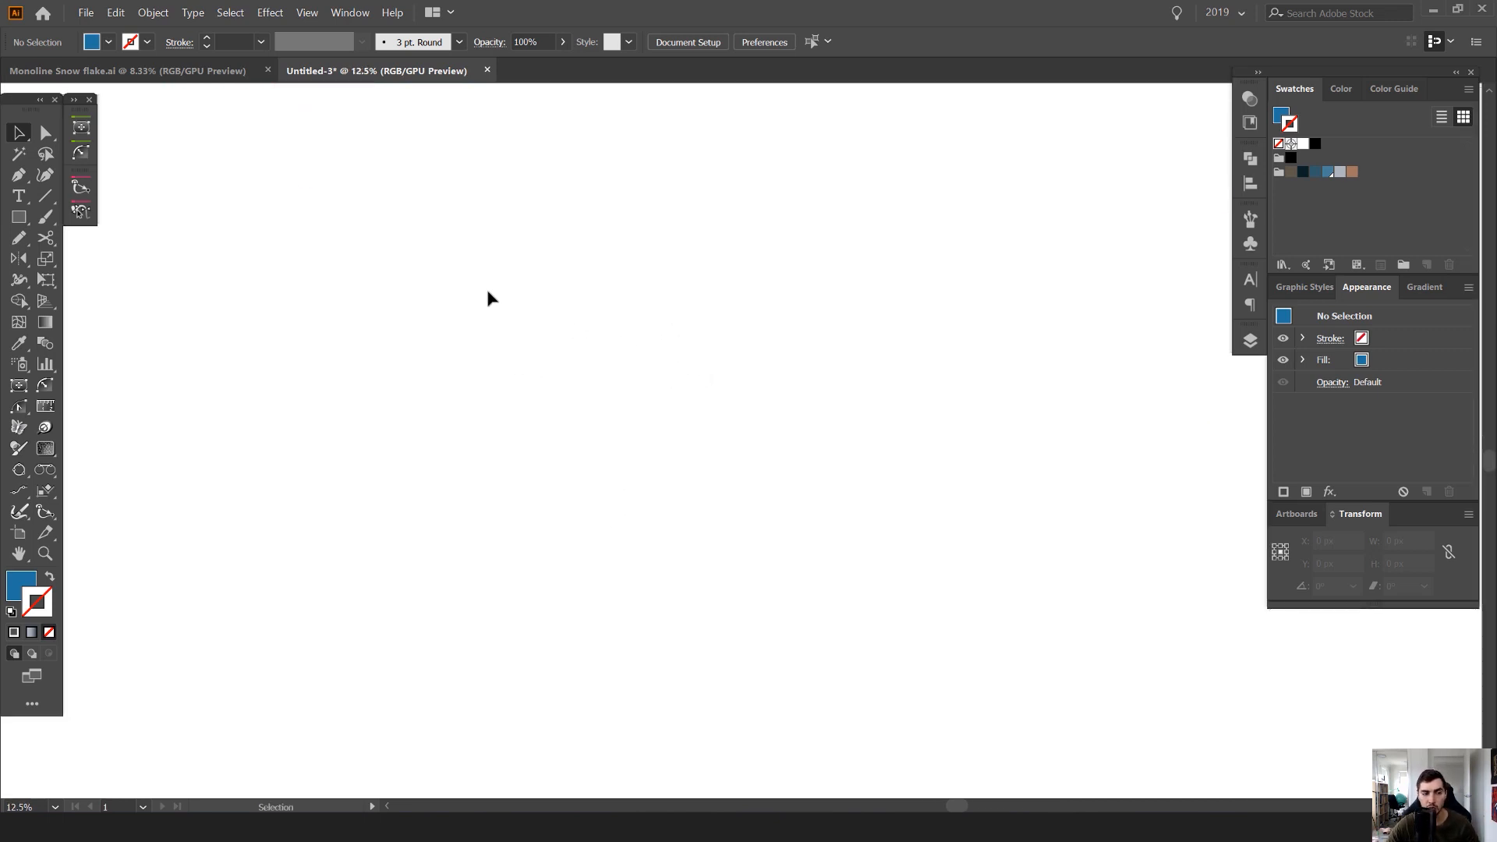
# Choose the Ellipse Tool from the shape flyout for the black gear body circle.
pyautogui.click(17, 216)
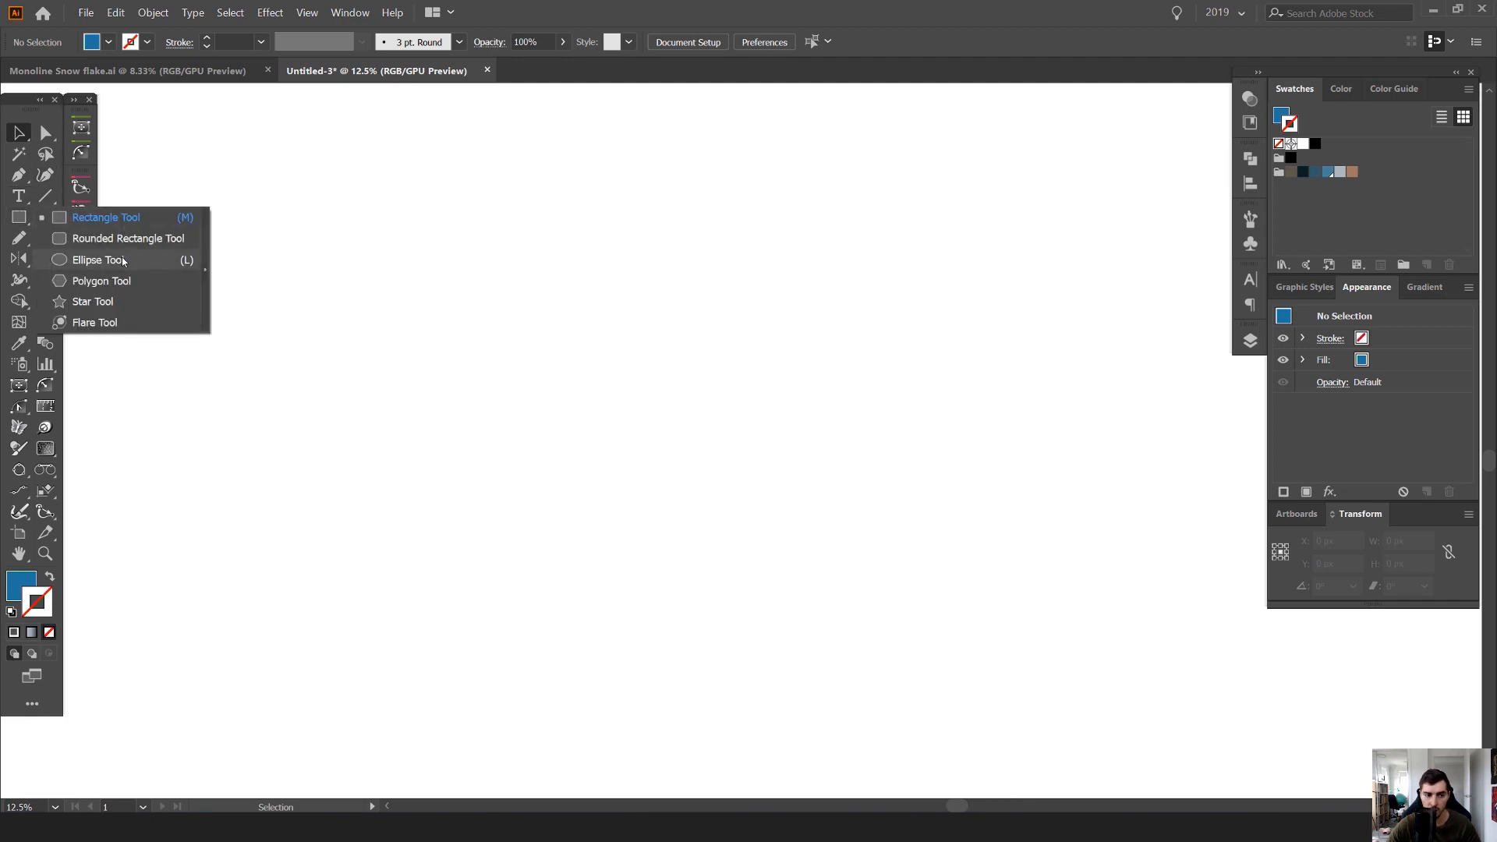
pyautogui.click(99, 259)
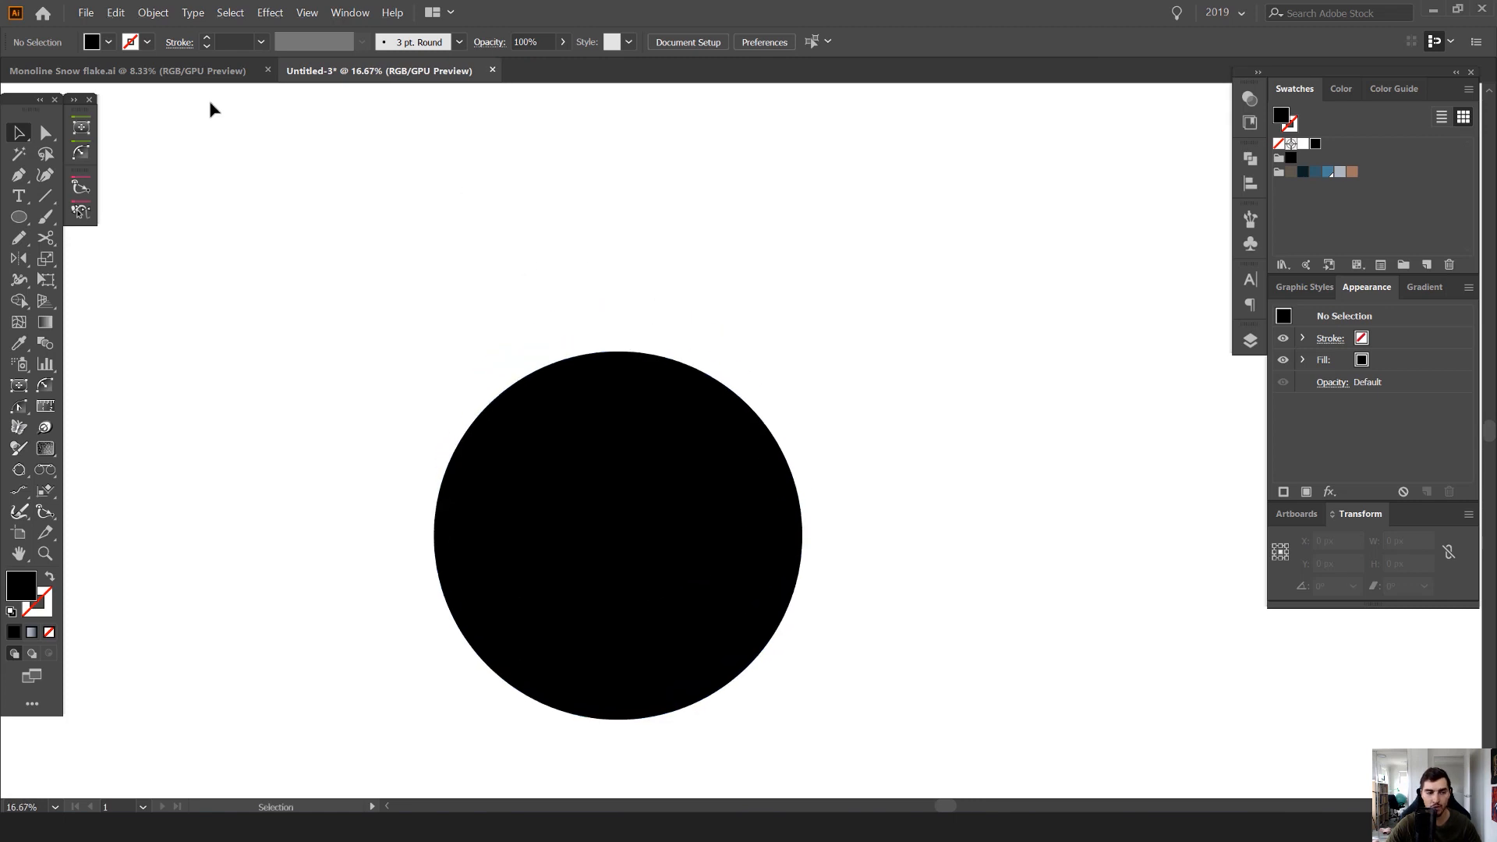
# Draw a black rectangle overlapping the circle's top edge as the first tooth.
pyautogui.click(18, 217)
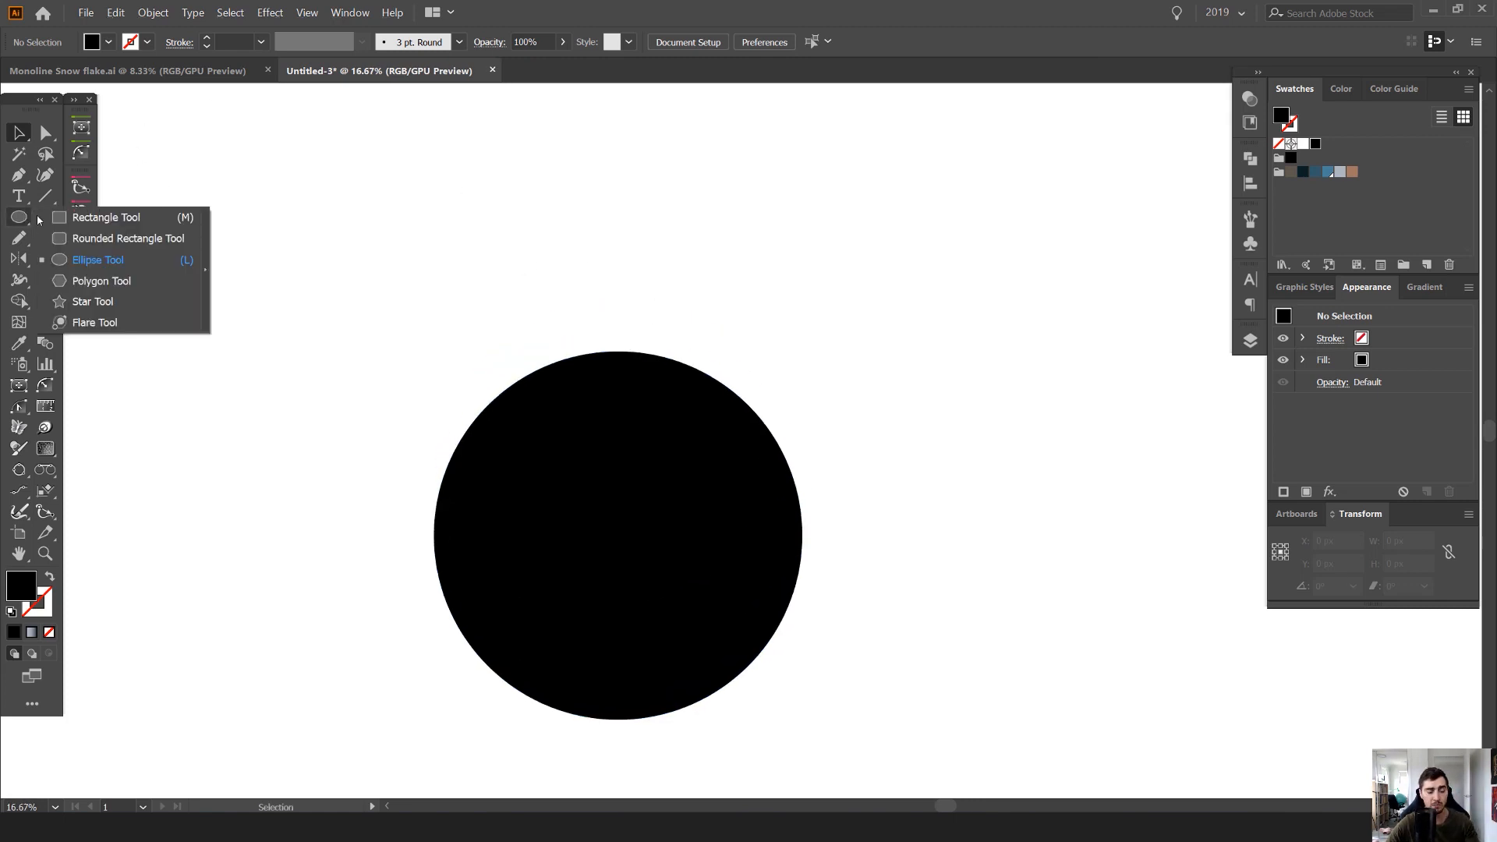
pyautogui.click(106, 217)
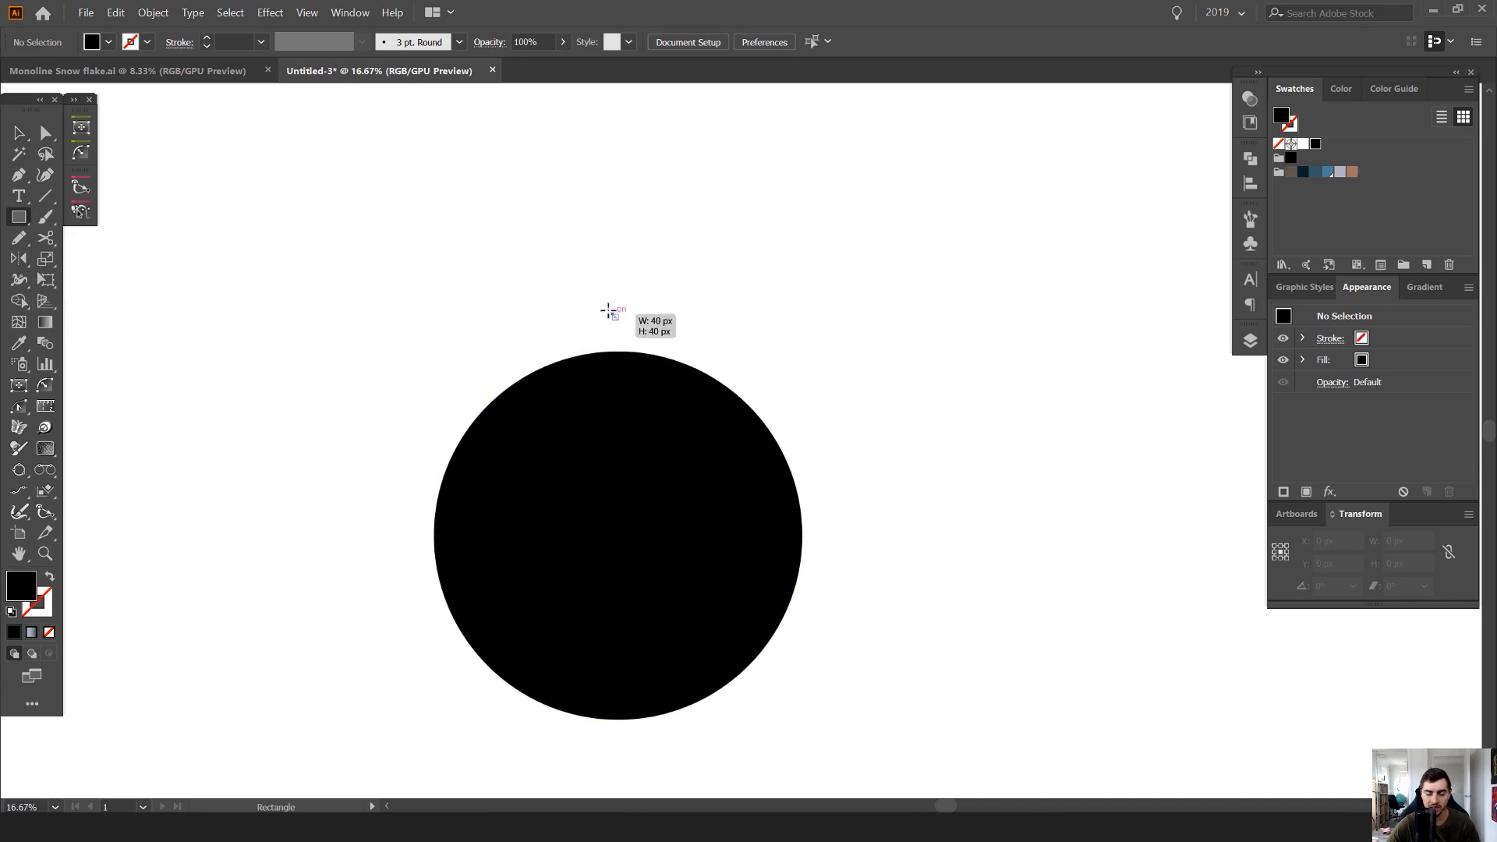
pyautogui.moveTo(601, 310); pyautogui.dragTo(677, 340)
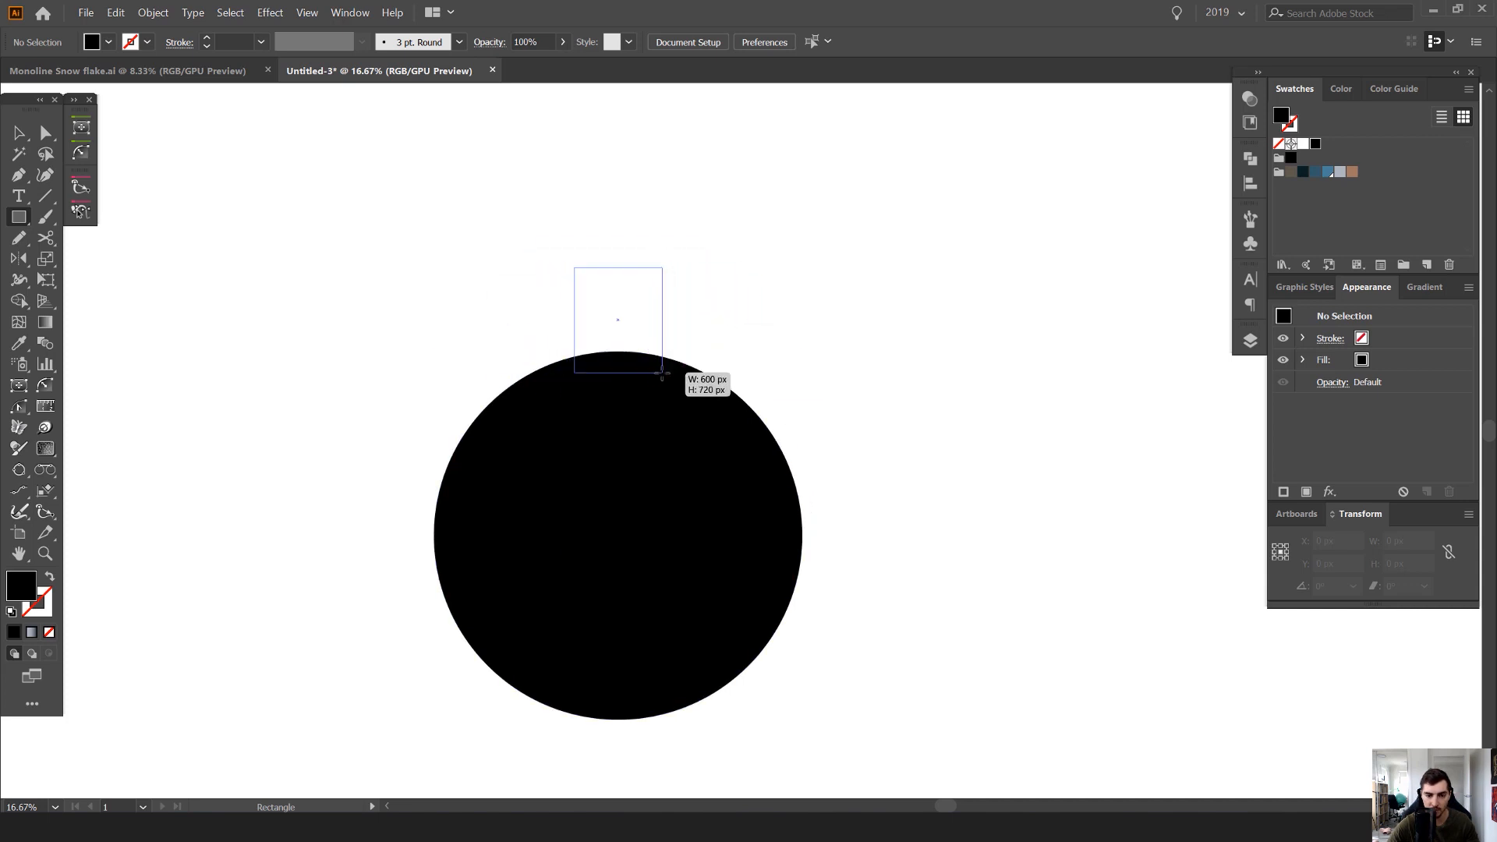
pyautogui.moveTo(661, 374); pyautogui.dragTo(683, 366)
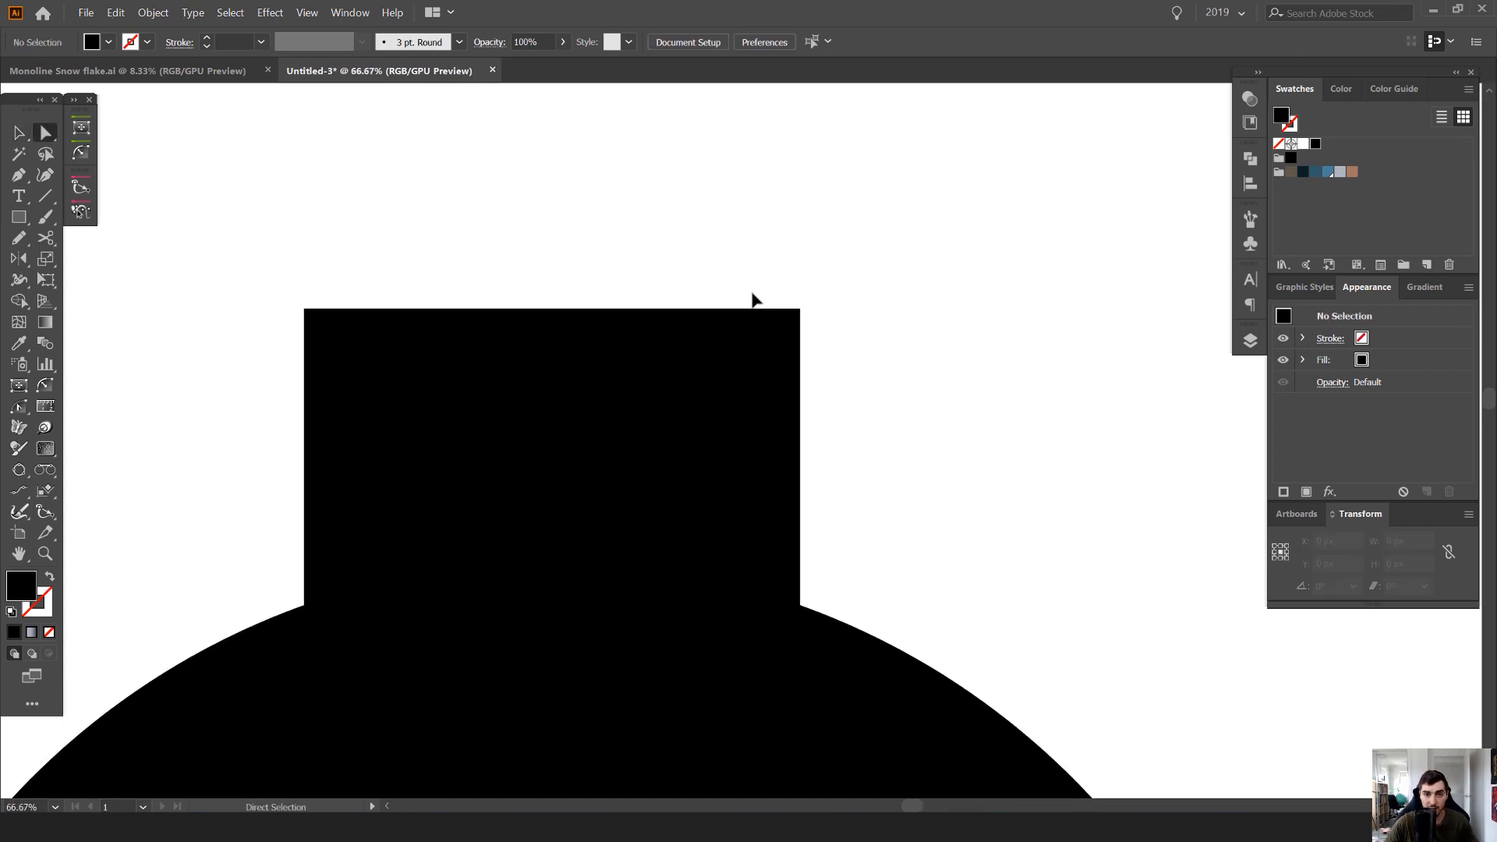
pyautogui.moveTo(859, 277)
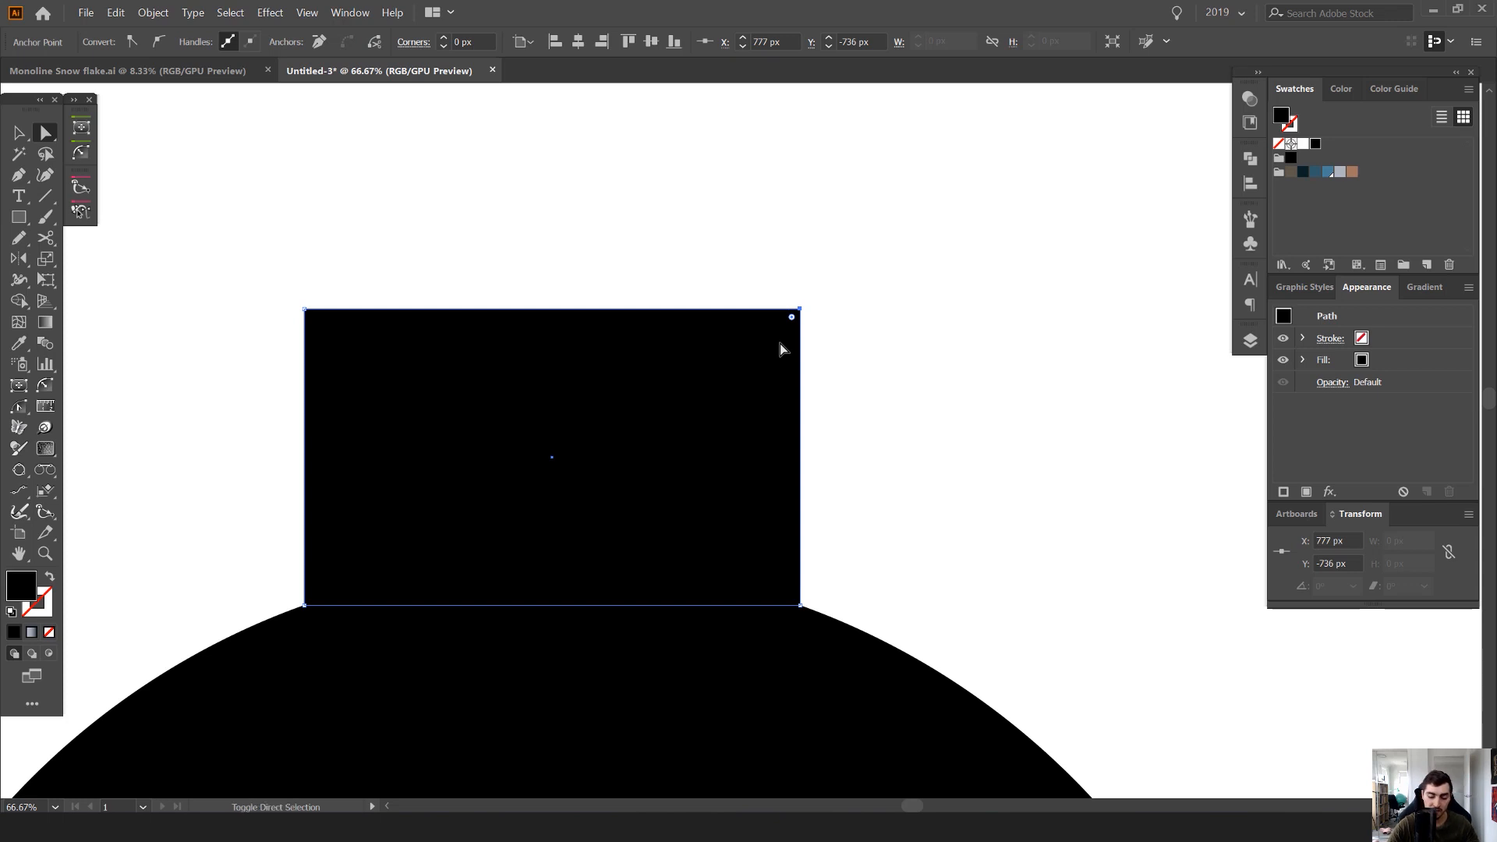
# Pull the tooth's top right corner inward and nudge the other top corner to match.
pyautogui.moveTo(797, 315); pyautogui.dragTo(745, 316)
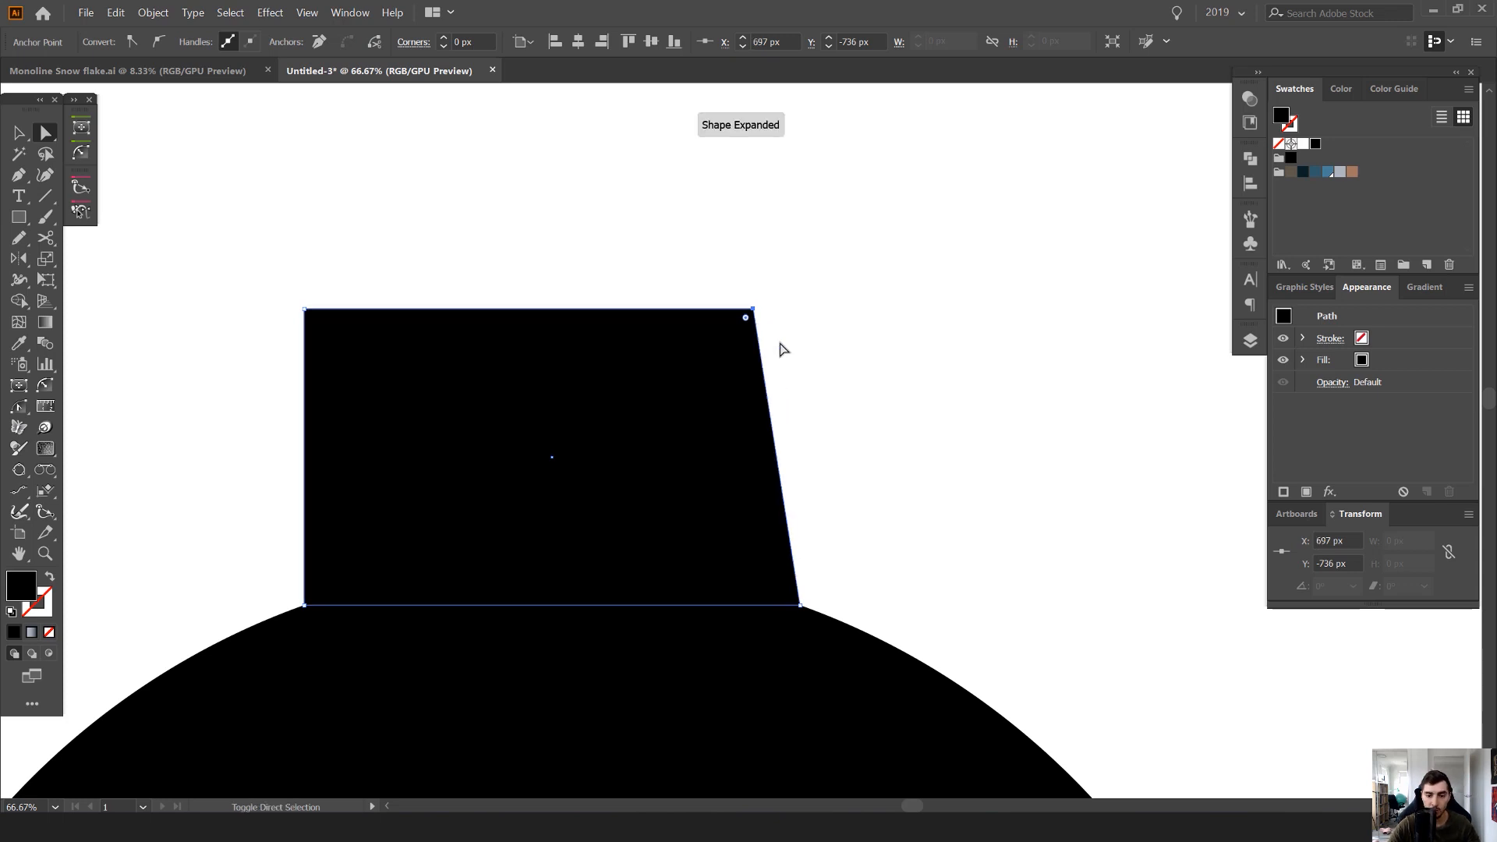
pyautogui.press('shift+left')
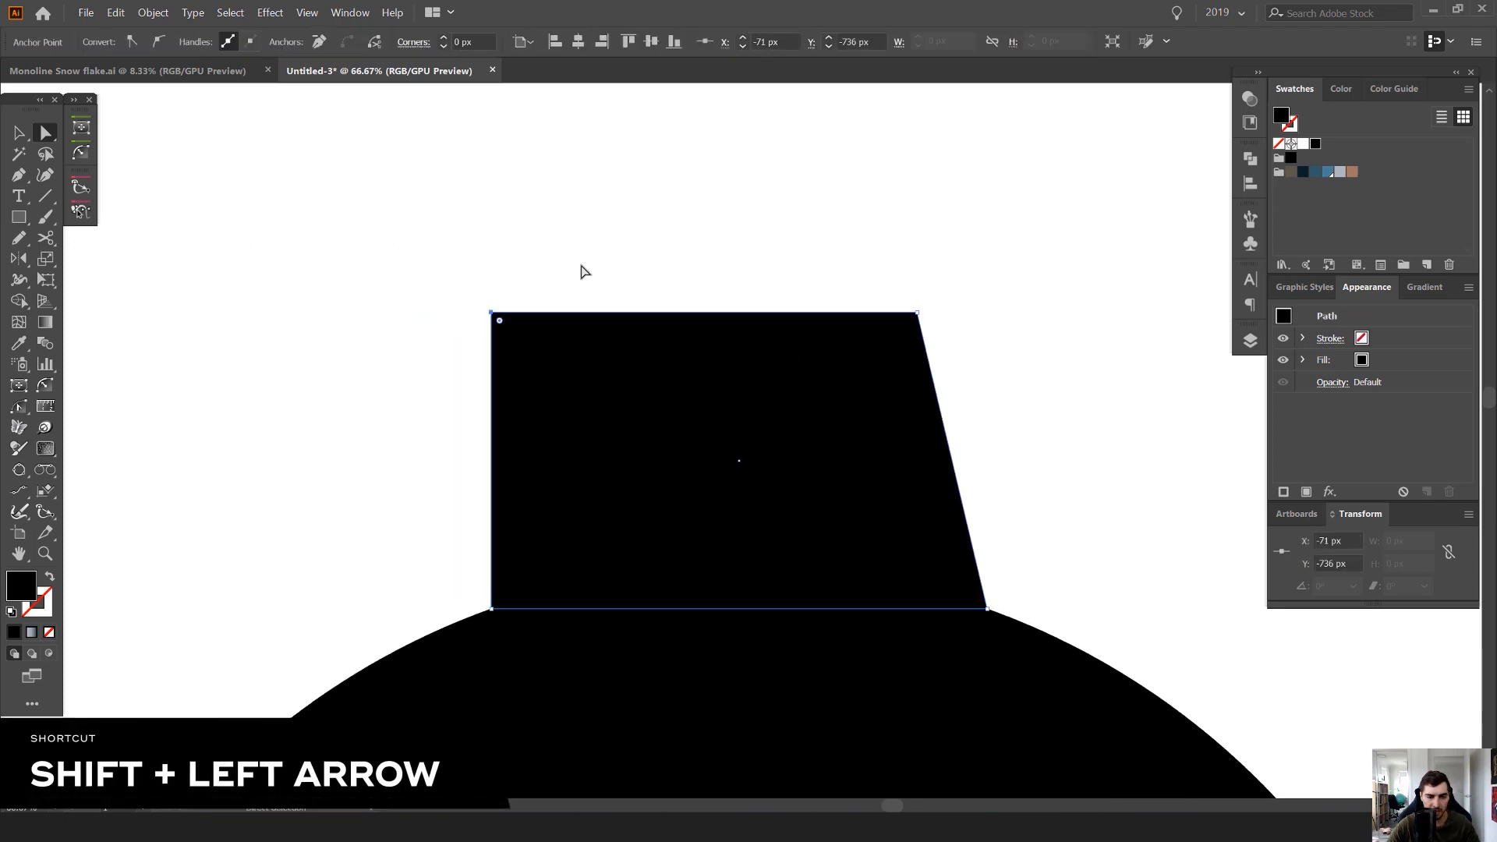
pyautogui.moveTo(425, 354)
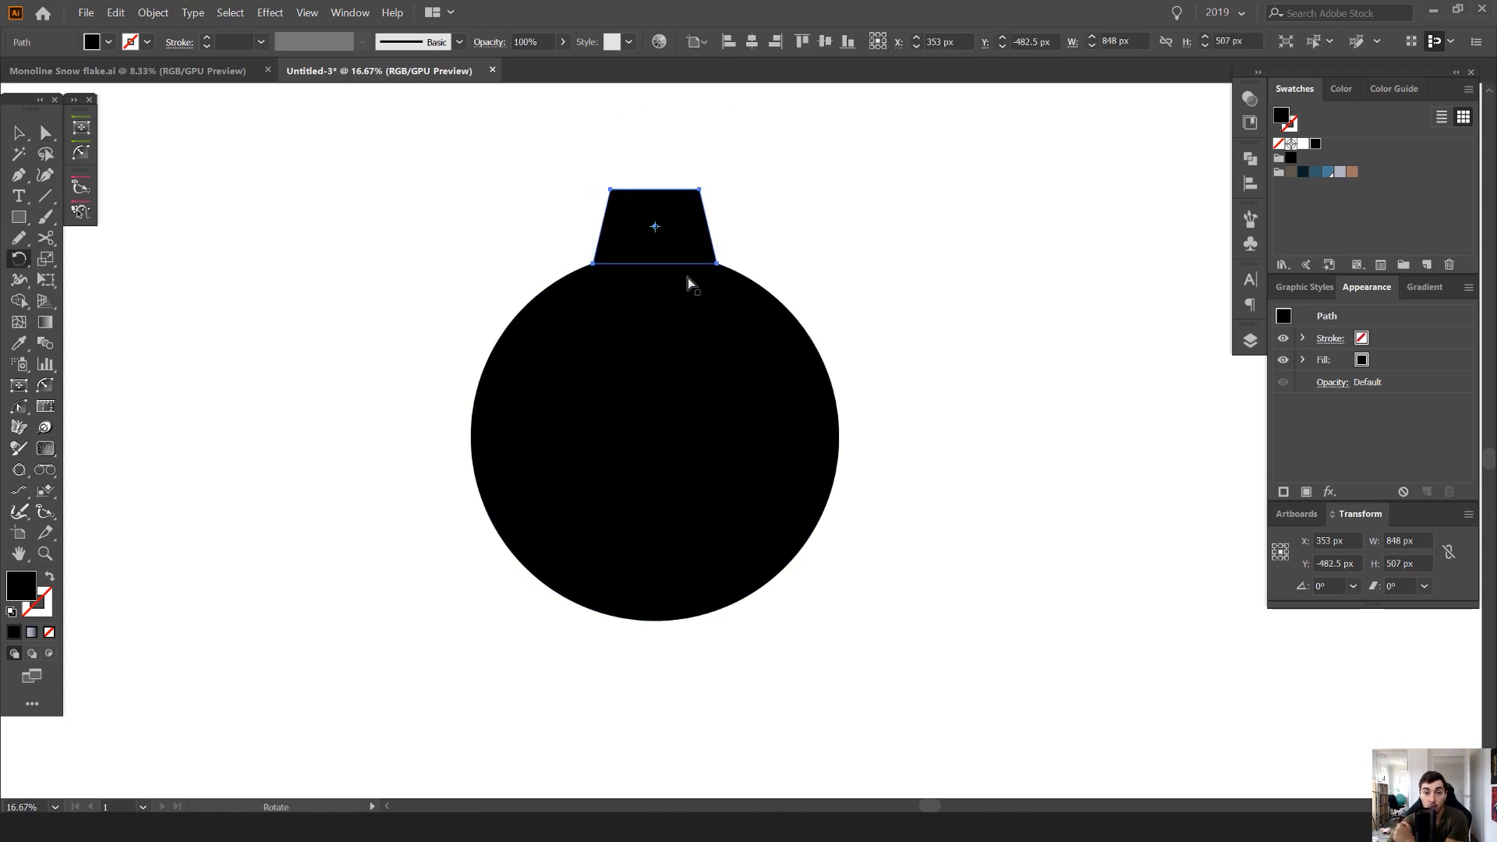
pyautogui.moveTo(689, 417)
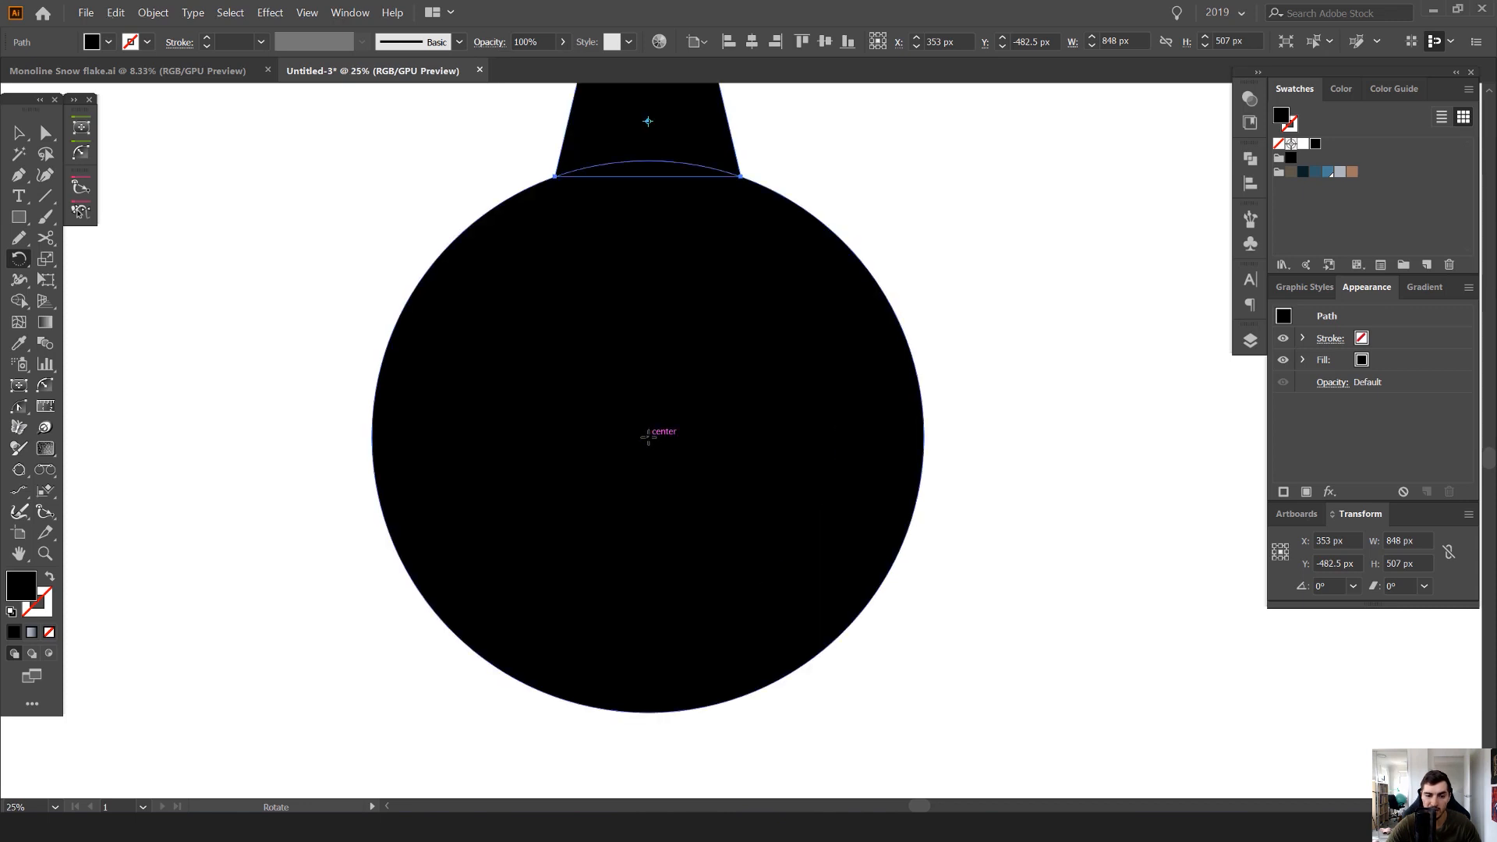
# Set the tooth's rotation pivot at the circle's centre for an exact-angle rotation.
pyautogui.press('ctrl+y')
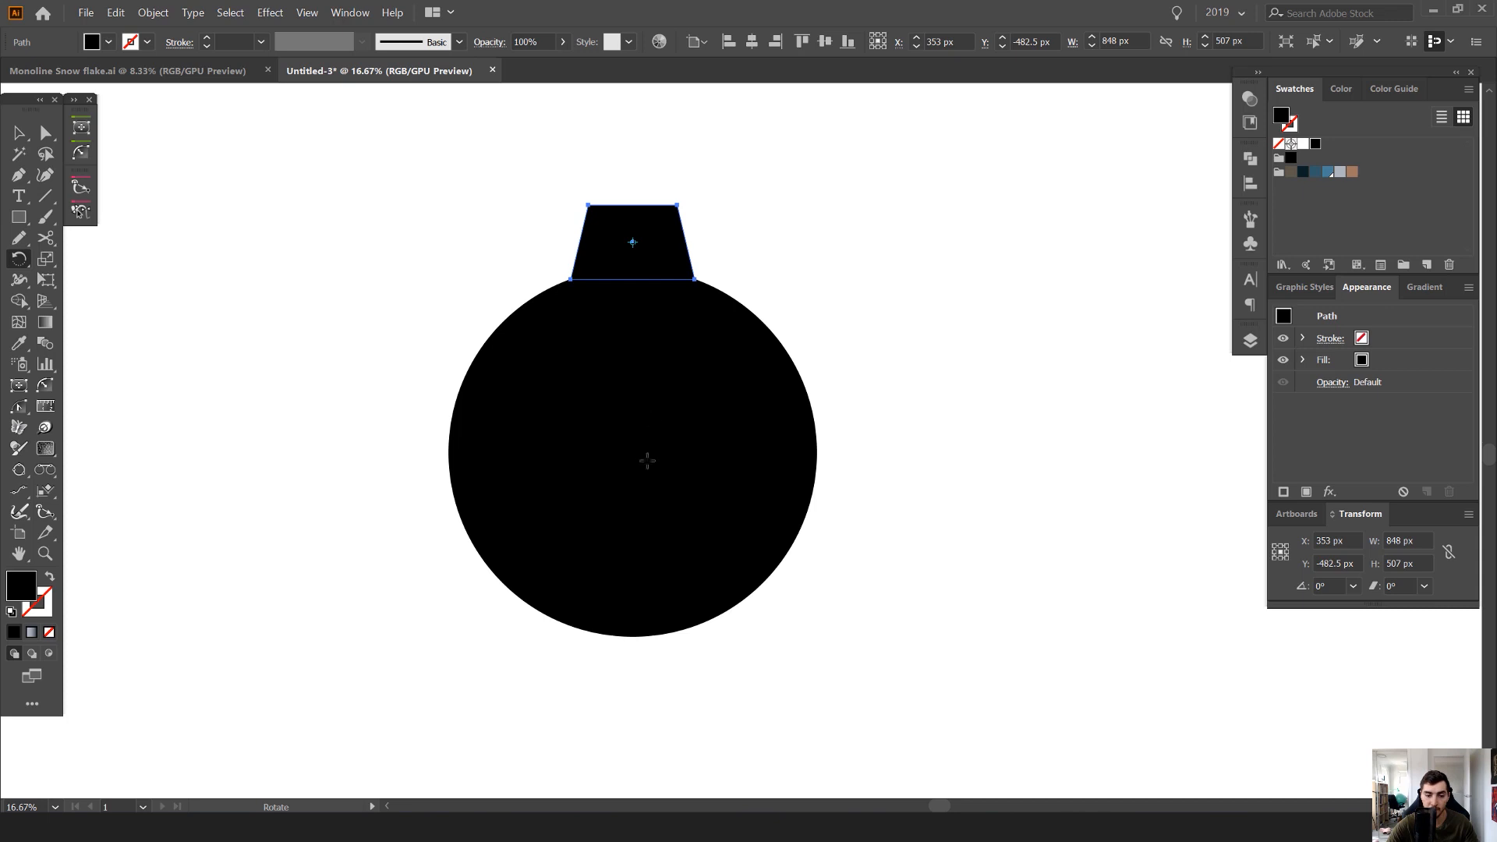
pyautogui.press('r')
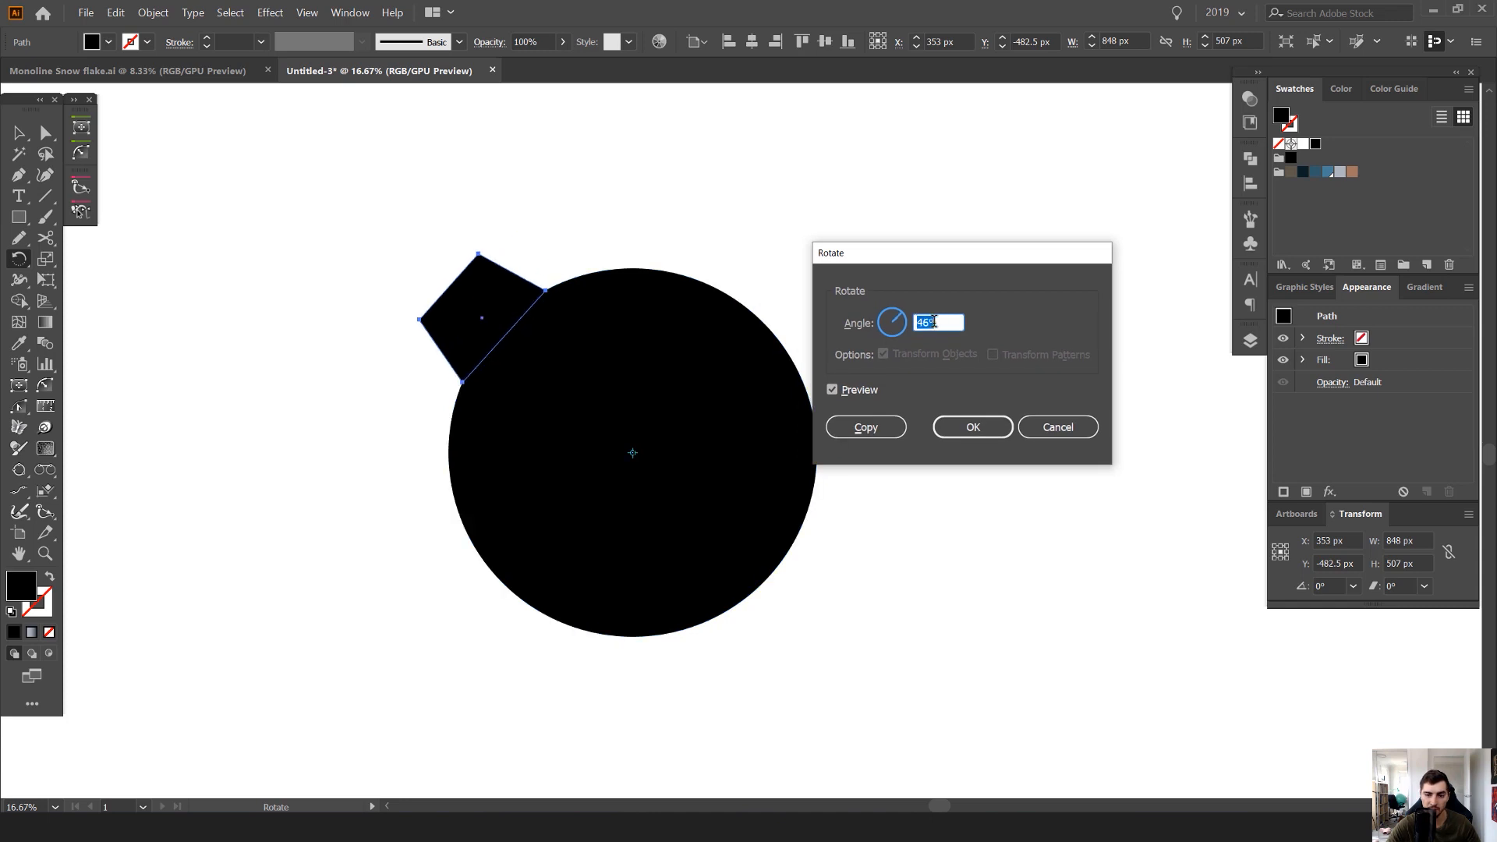
# Rotate a copy of the tooth by 40° about the circle centre, changed from 30.
pyautogui.write('30°')
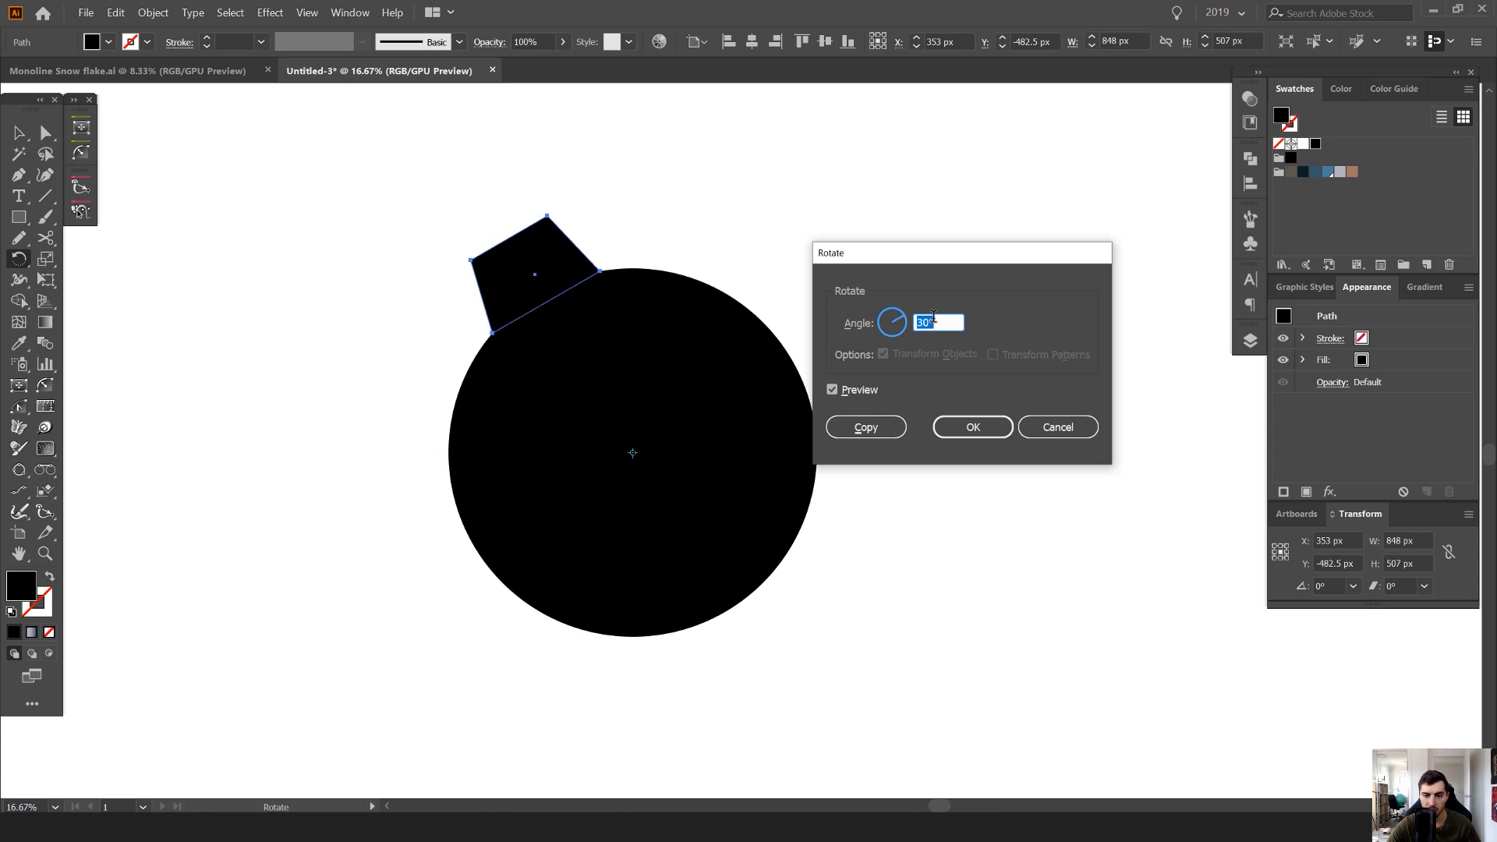
pyautogui.write('40')
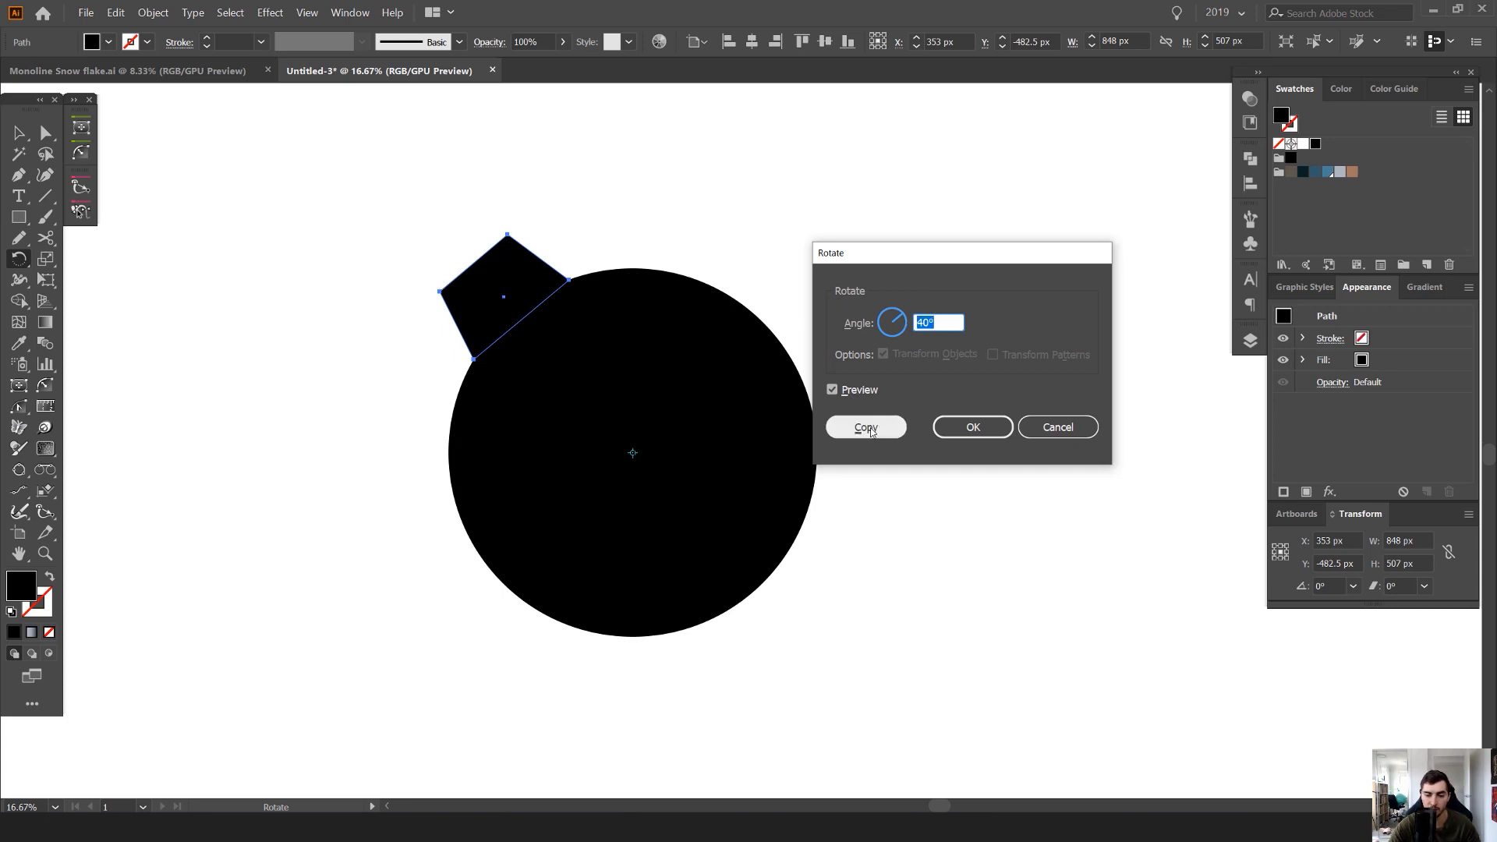
pyautogui.click(864, 427)
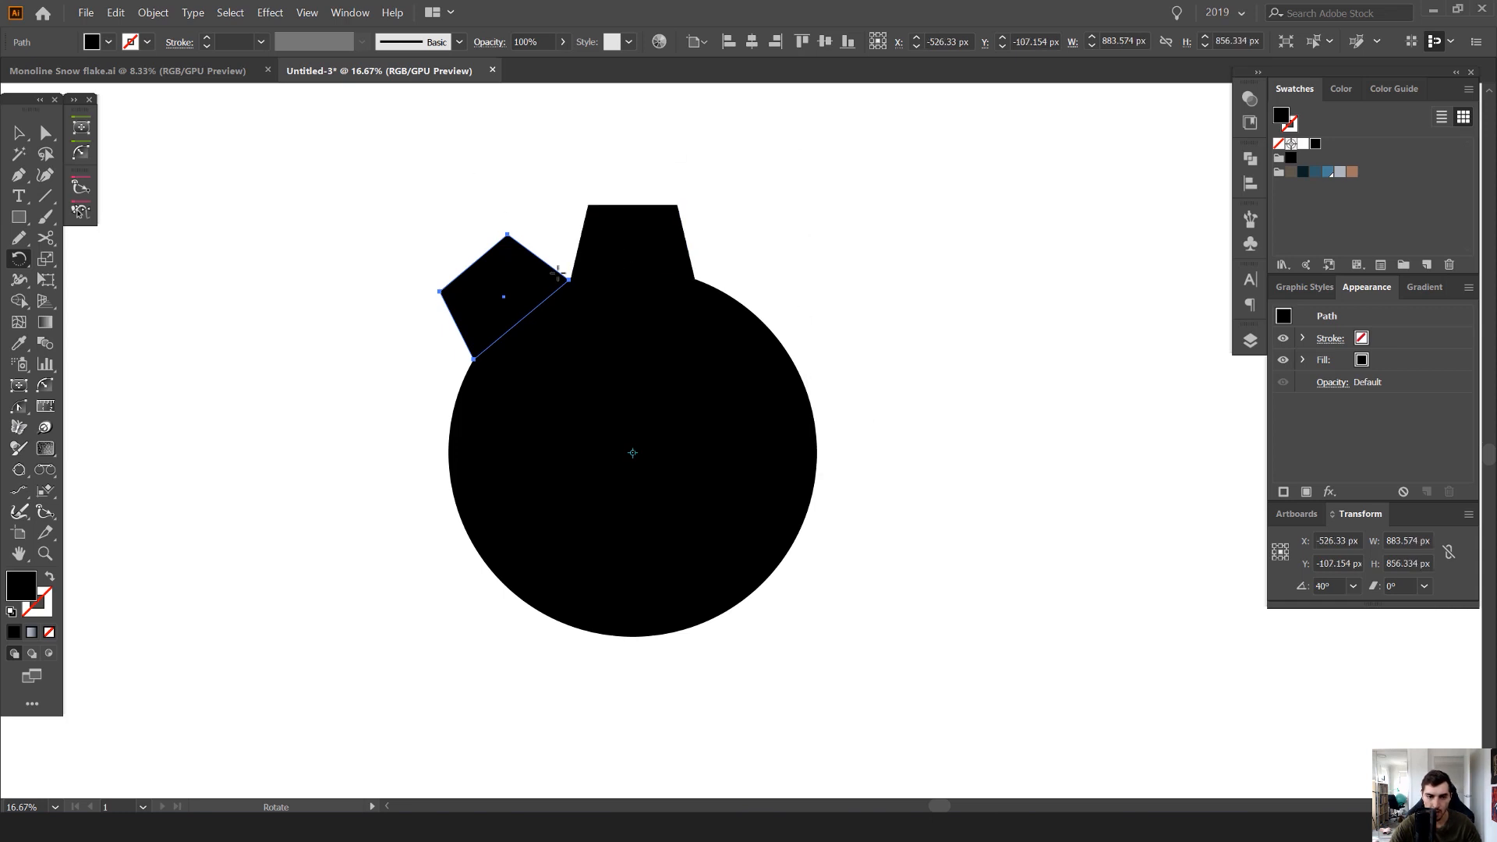
pyautogui.moveTo(902, 254)
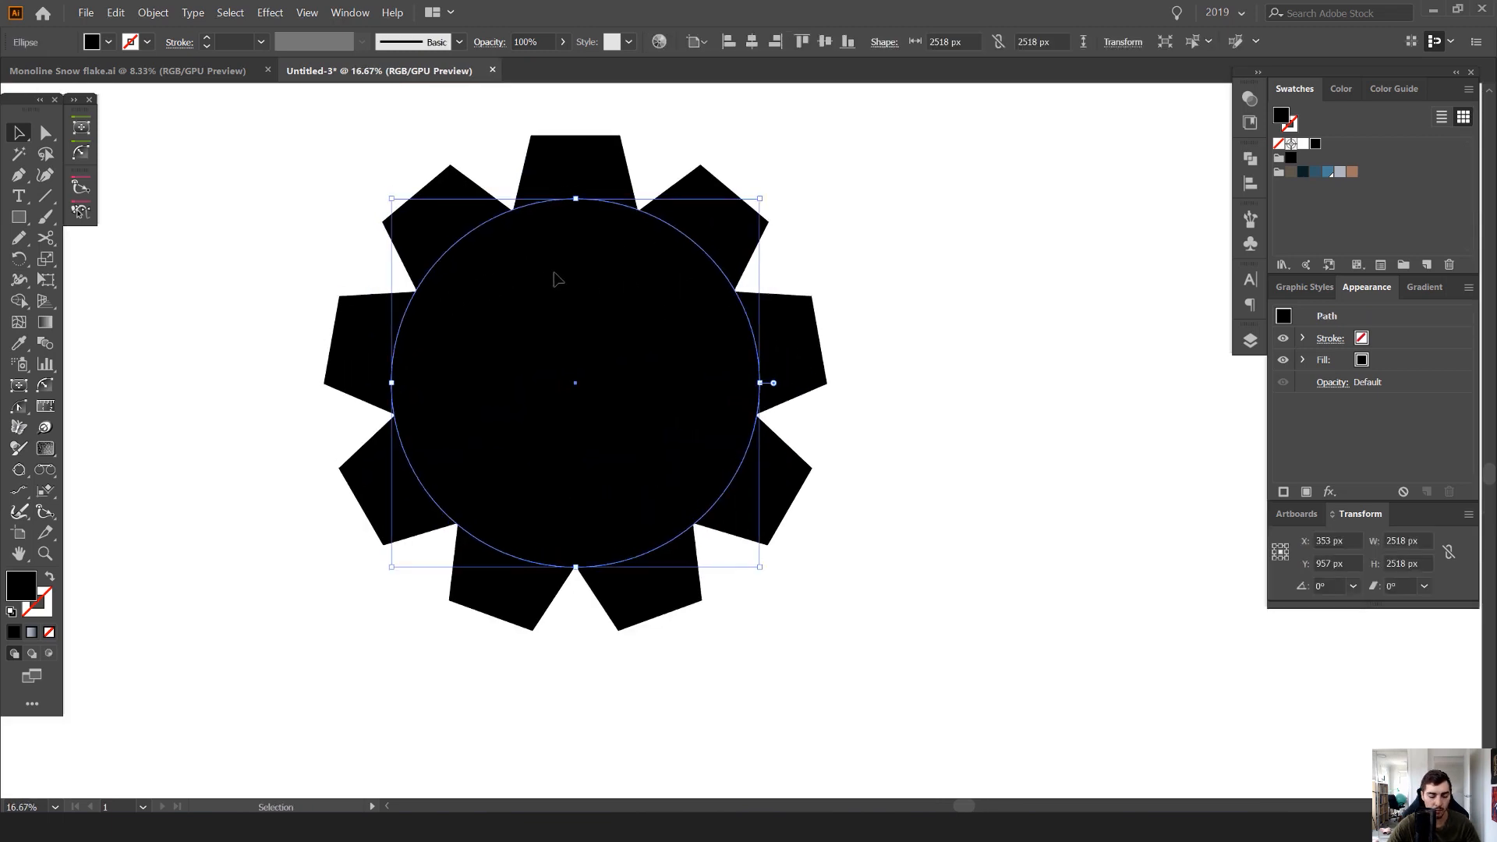
# Drag the body circle away from the ring of teeth and back again.
pyautogui.moveTo(574, 382); pyautogui.dragTo(919, 446)
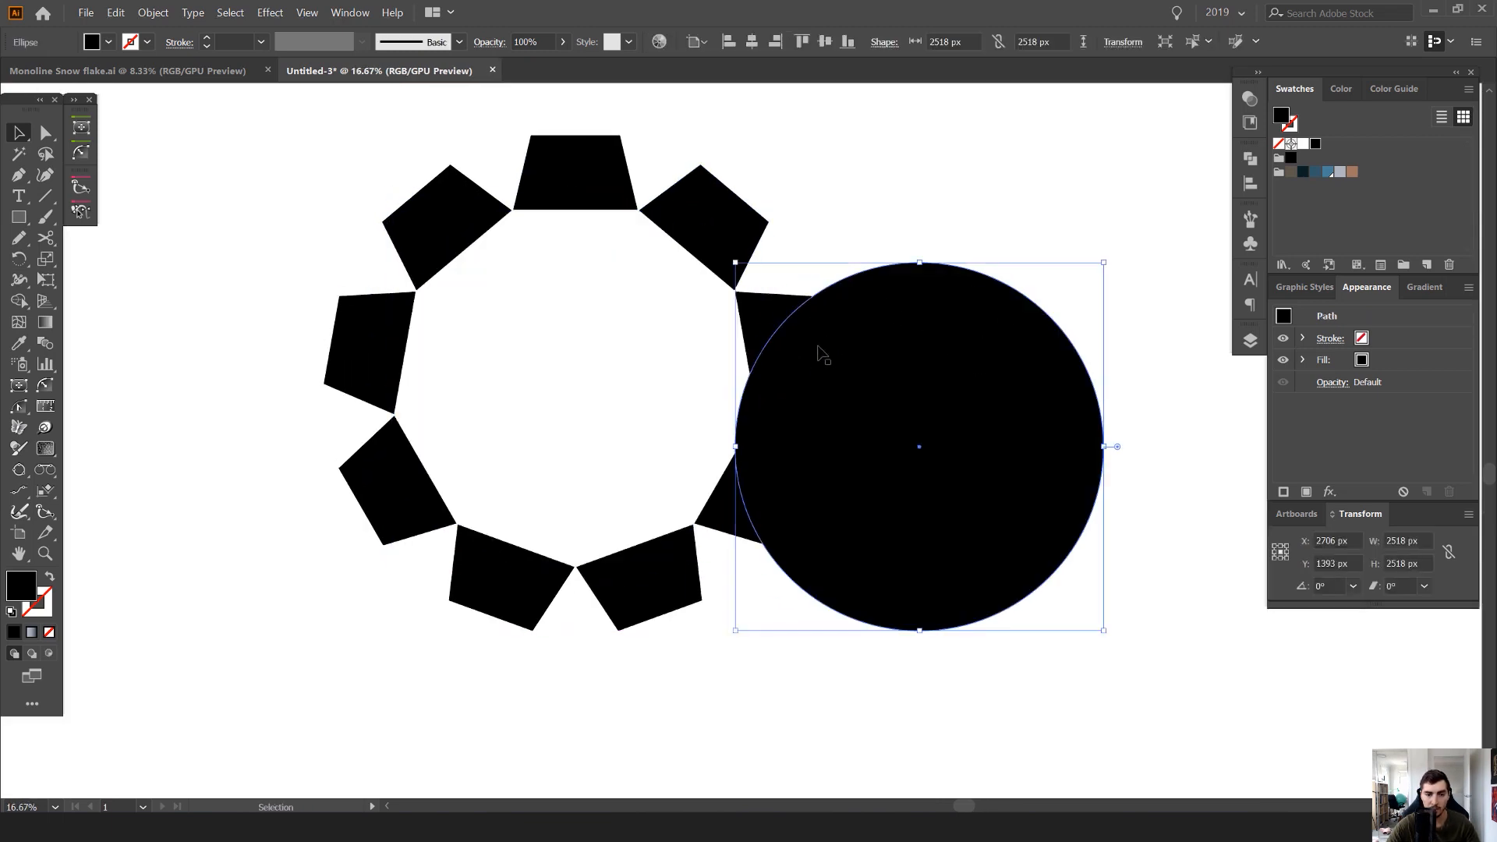
pyautogui.moveTo(917, 445); pyautogui.dragTo(573, 382)
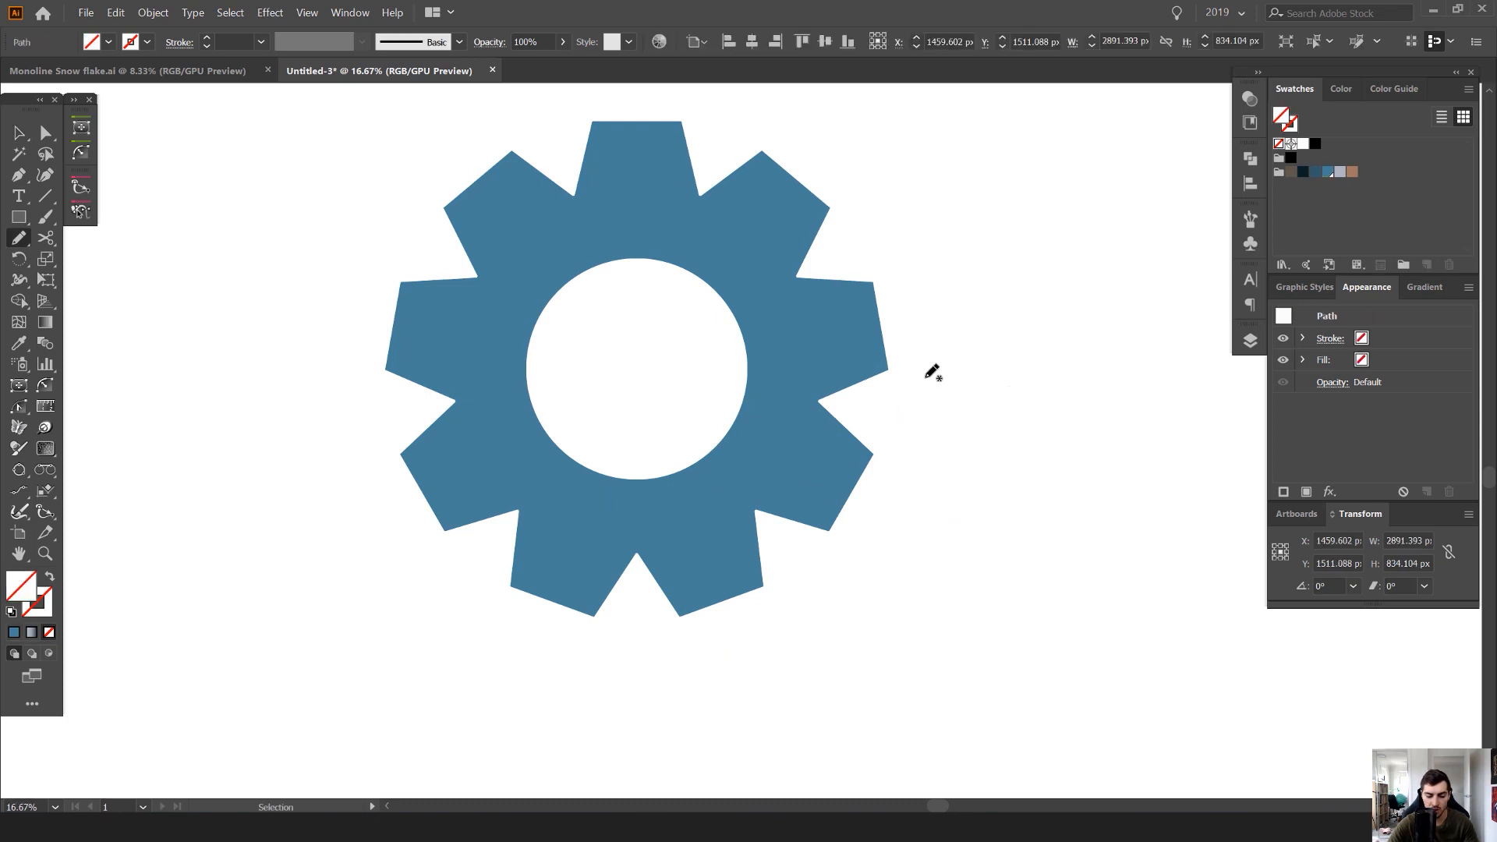
# Draw a grey rectangle across part of the gear's hole and adjust it.
pyautogui.moveTo(625, 336); pyautogui.dragTo(962, 491)
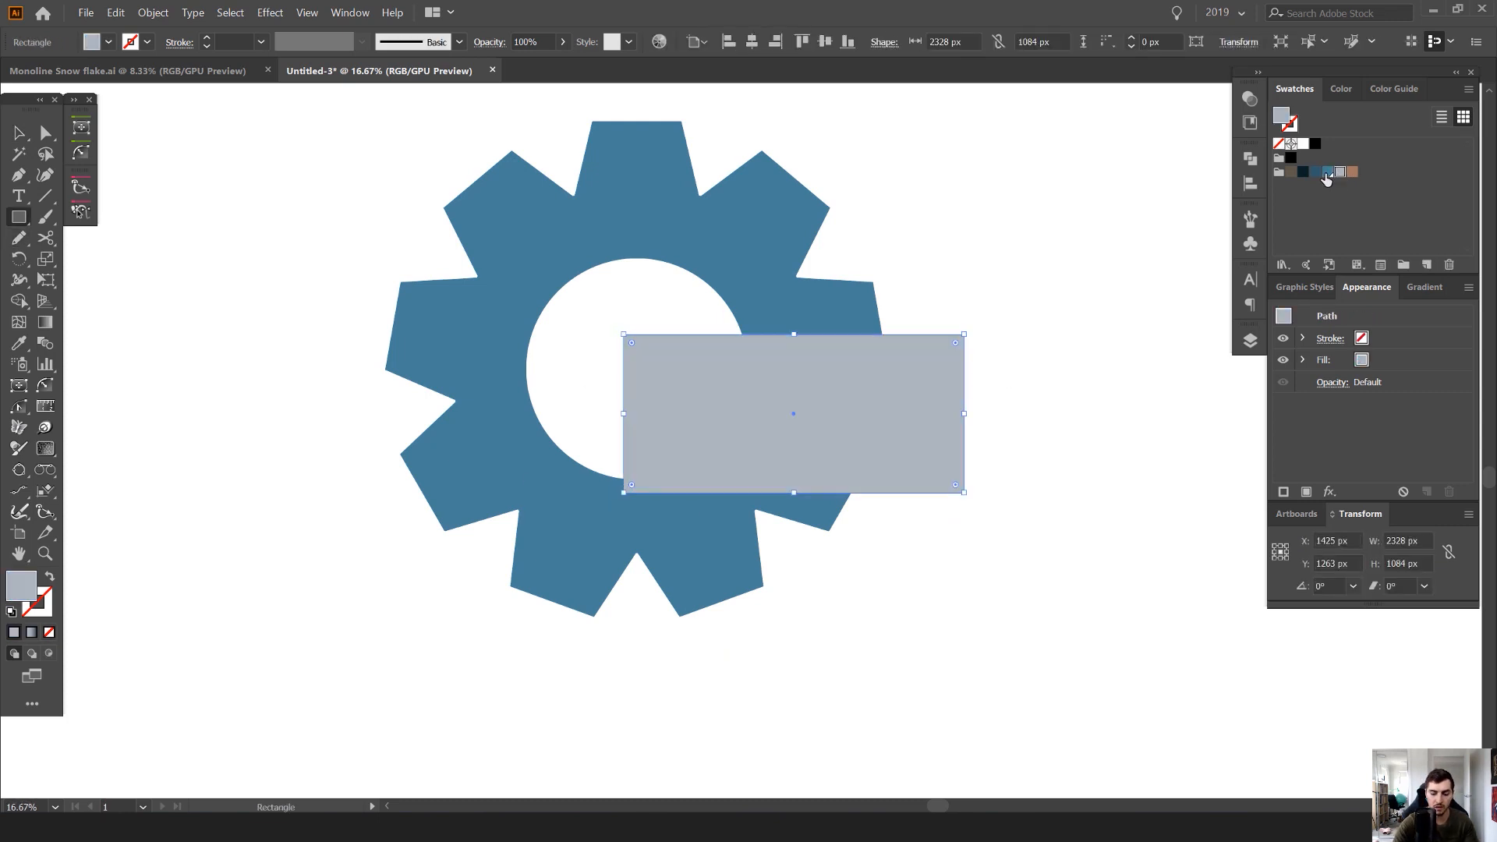
pyautogui.moveTo(792, 413); pyautogui.dragTo(678, 350)
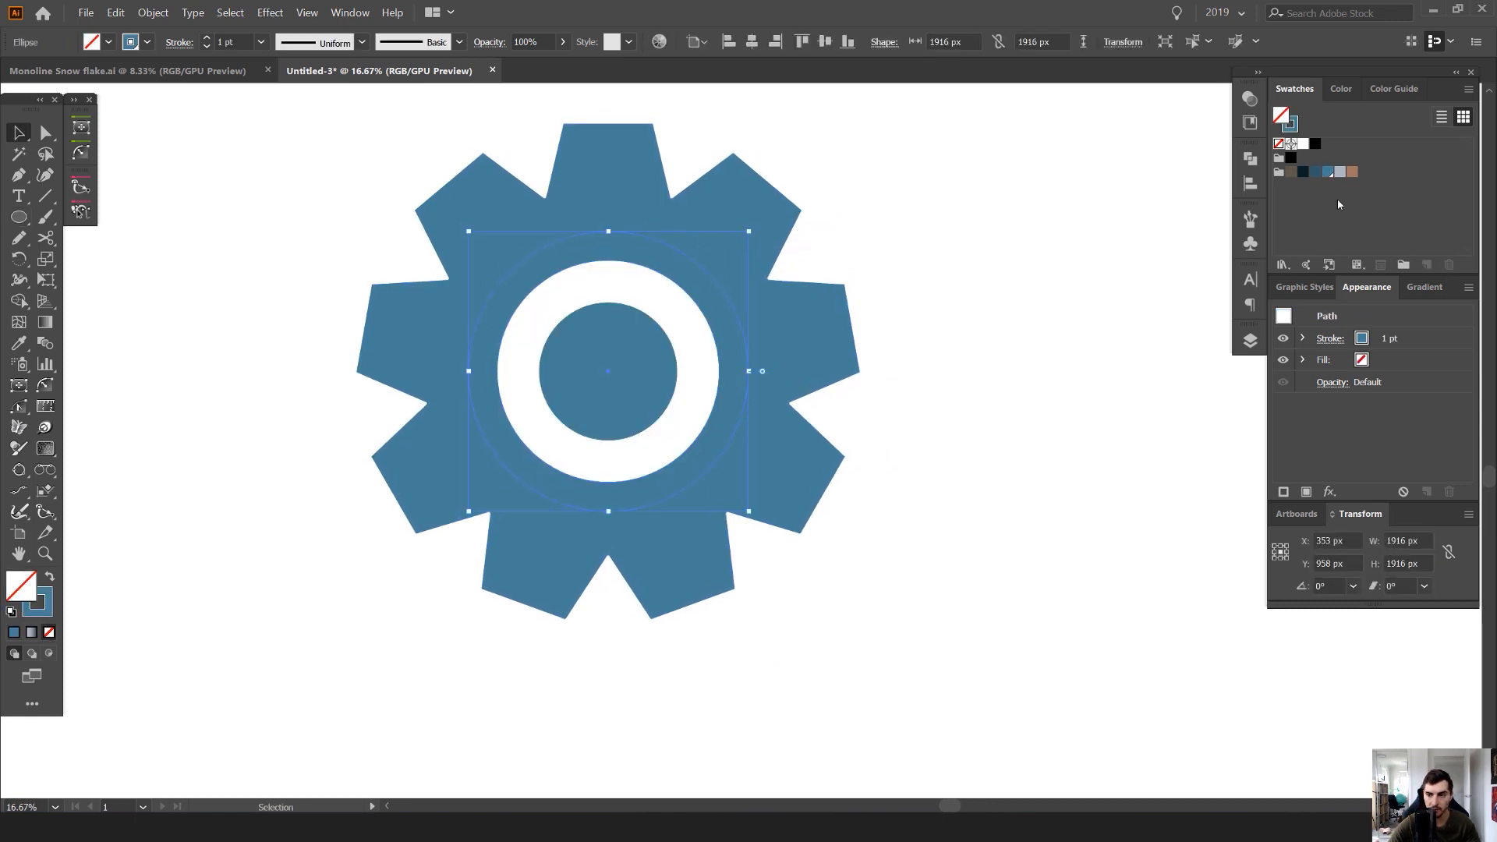
pyautogui.click(229, 42)
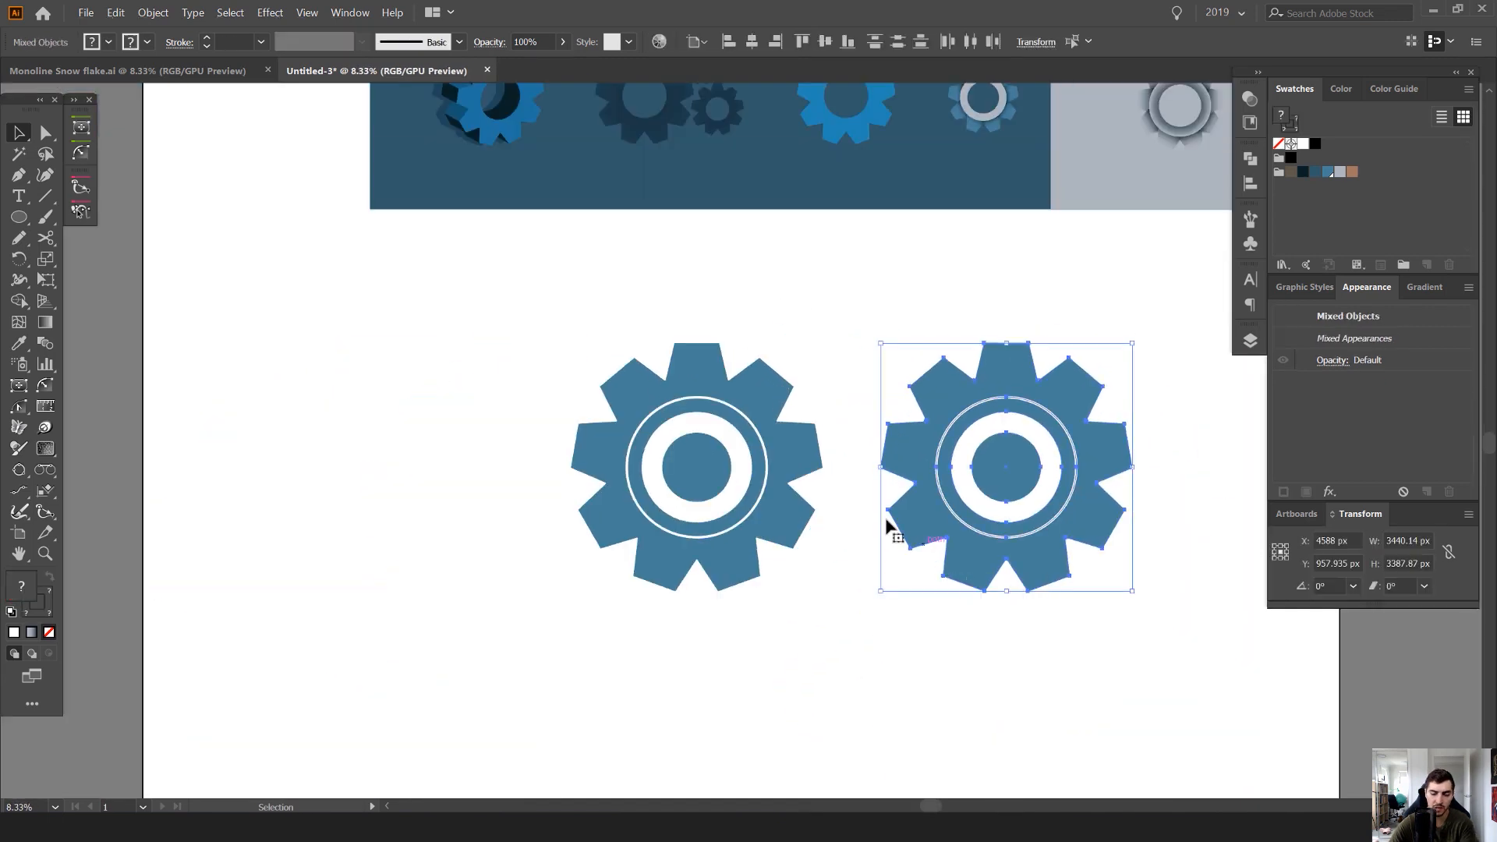
# Drag across the canvas and bring up the Dynamic Shapes gear options.
pyautogui.moveTo(1004, 467); pyautogui.dragTo(332, 467)
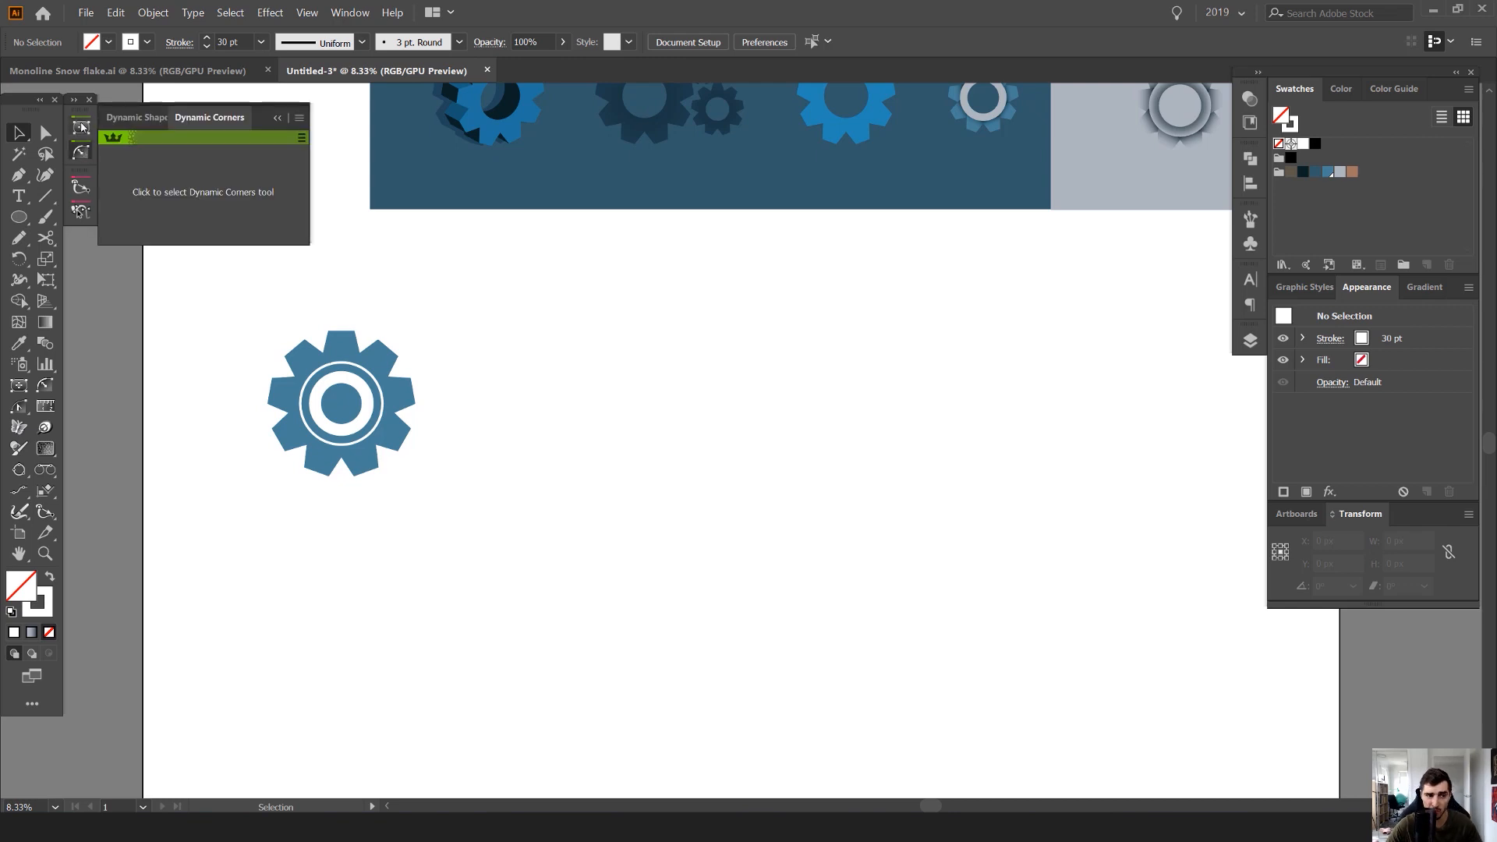
pyautogui.click(139, 116)
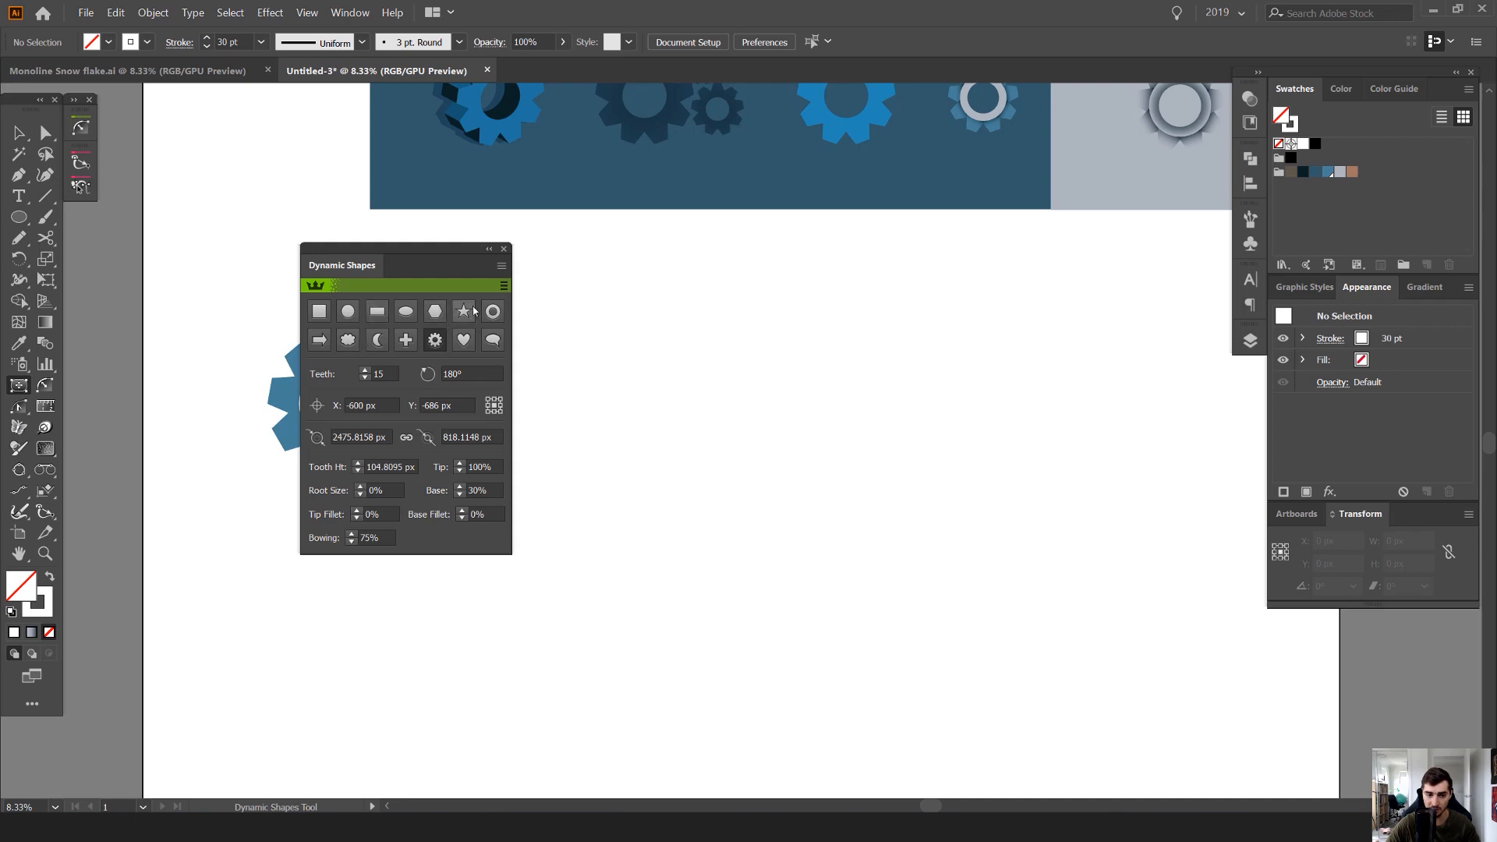
# Draw a black Dynamic Gear with a round centre hole, resizing it and reducing teeth.
pyautogui.click(405, 340)
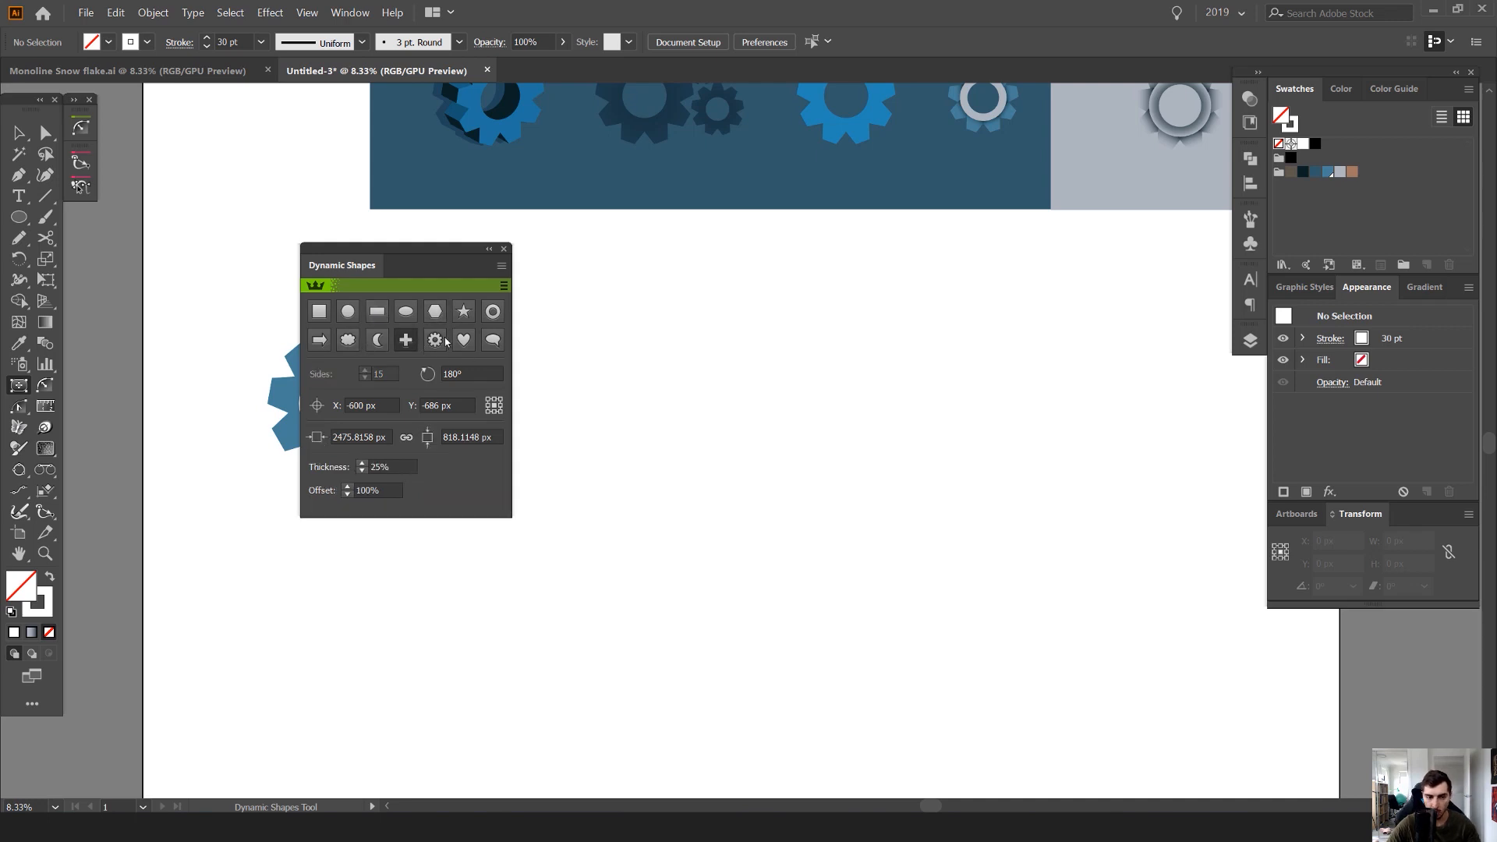
pyautogui.click(435, 340)
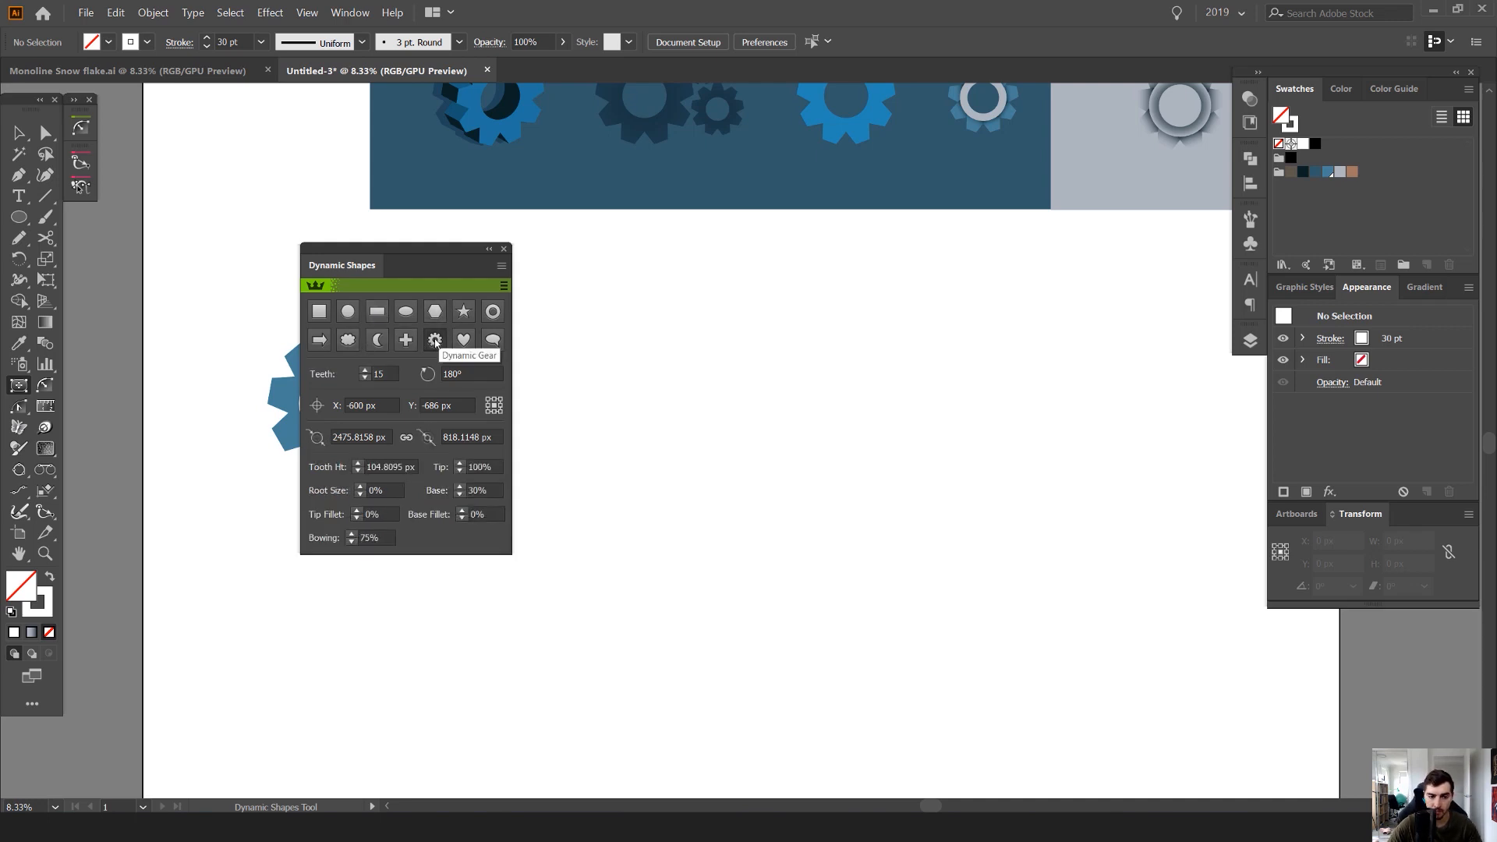
pyautogui.moveTo(711, 418); pyautogui.dragTo(863, 606)
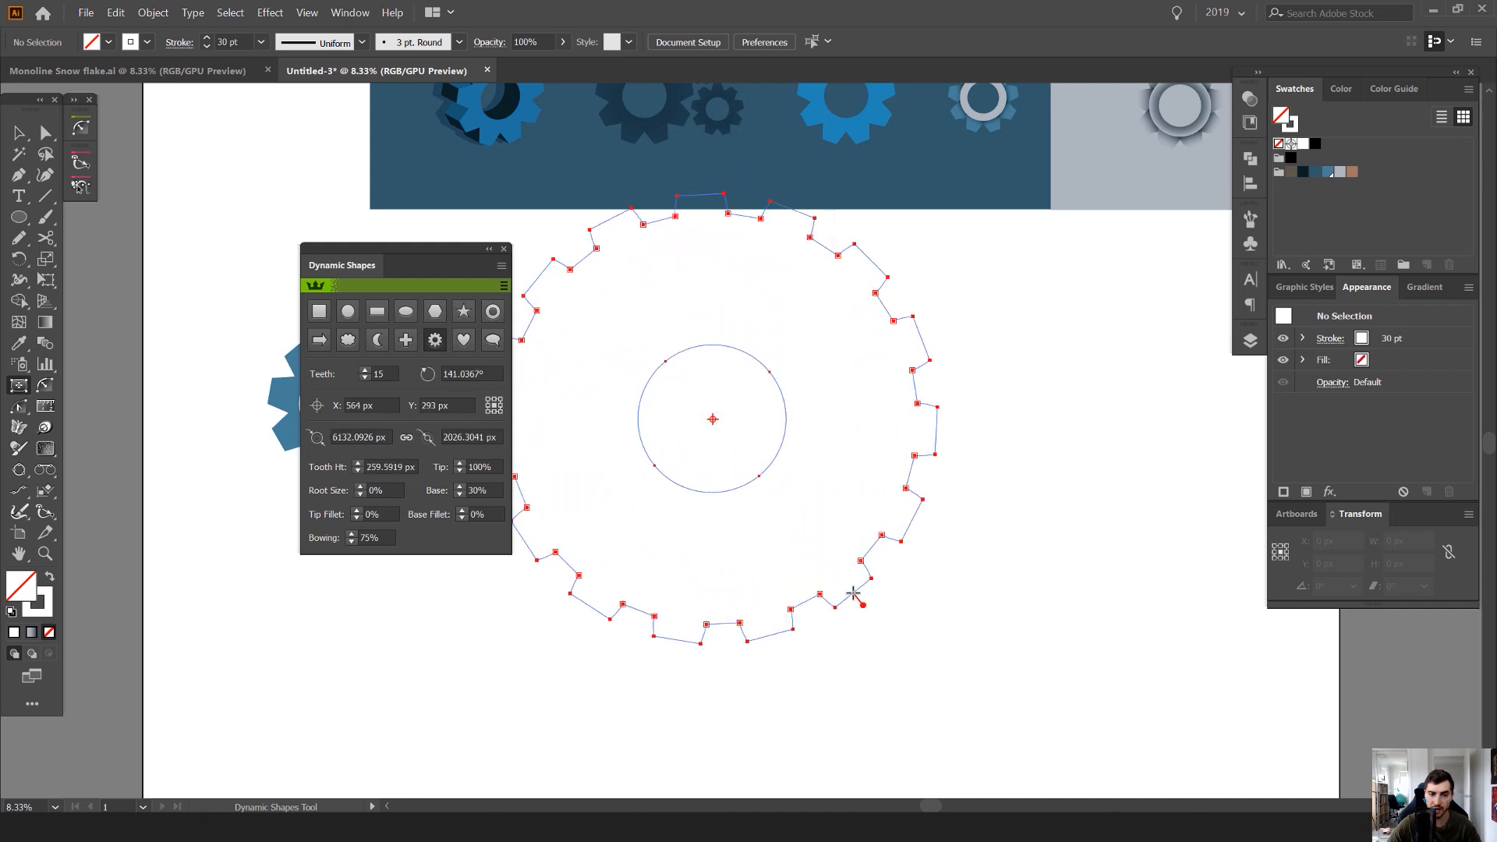
pyautogui.moveTo(864, 601); pyautogui.dragTo(783, 545)
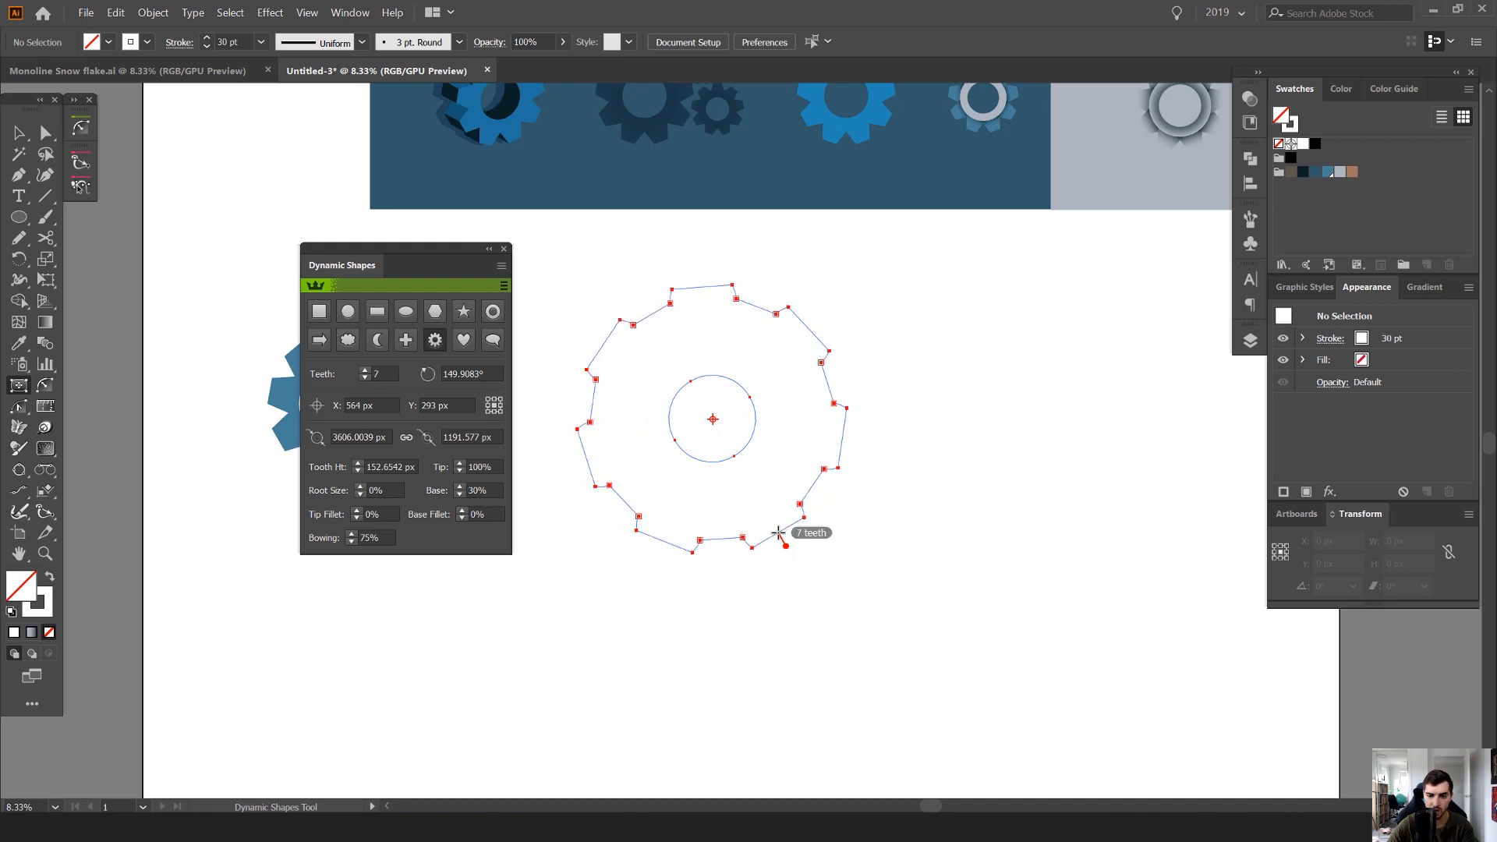
pyautogui.moveTo(781, 544); pyautogui.dragTo(791, 591)
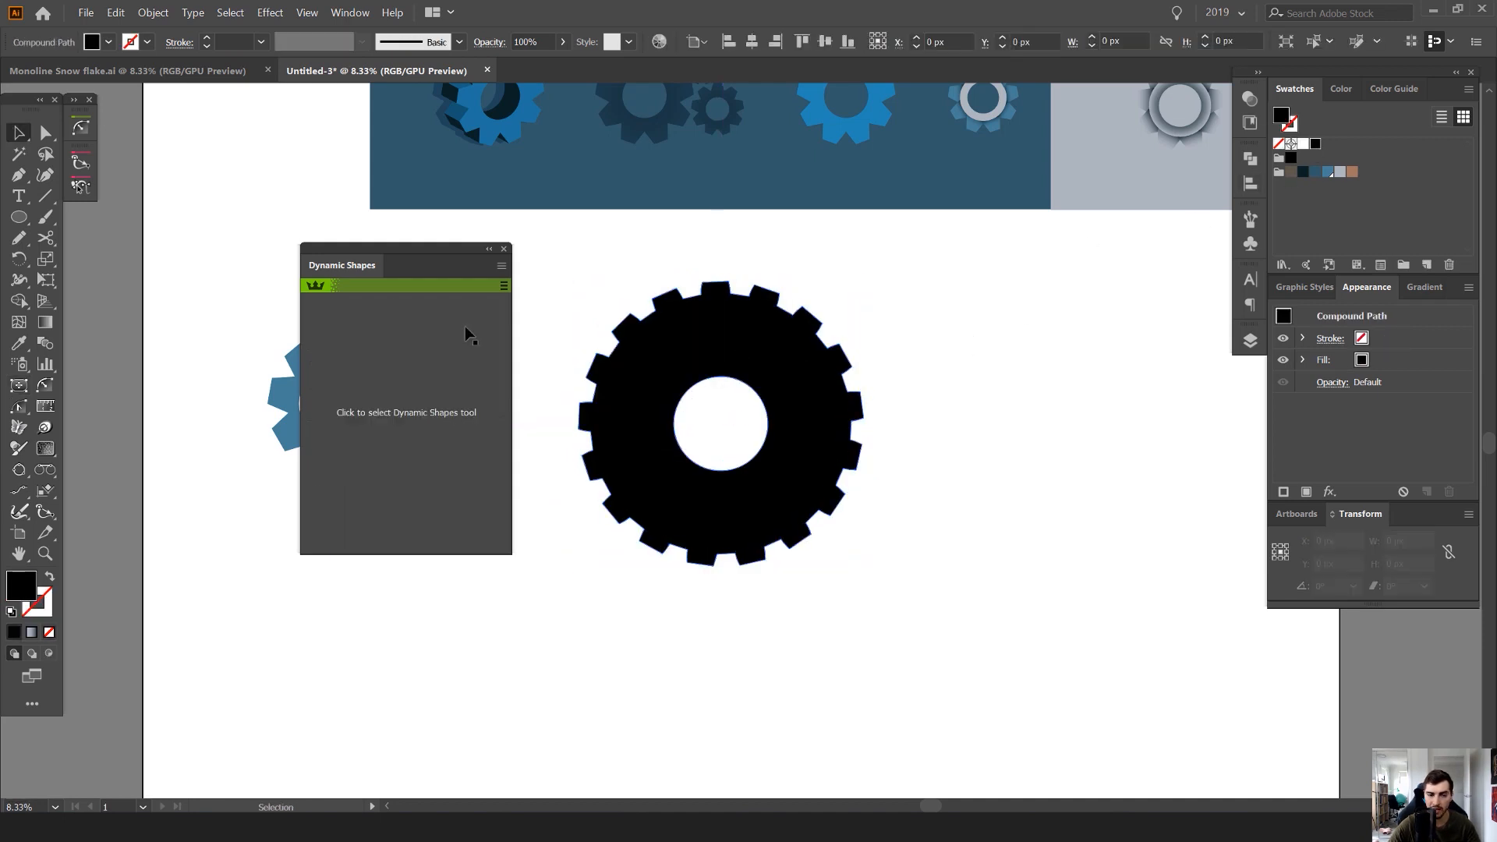
pyautogui.click(876, 314)
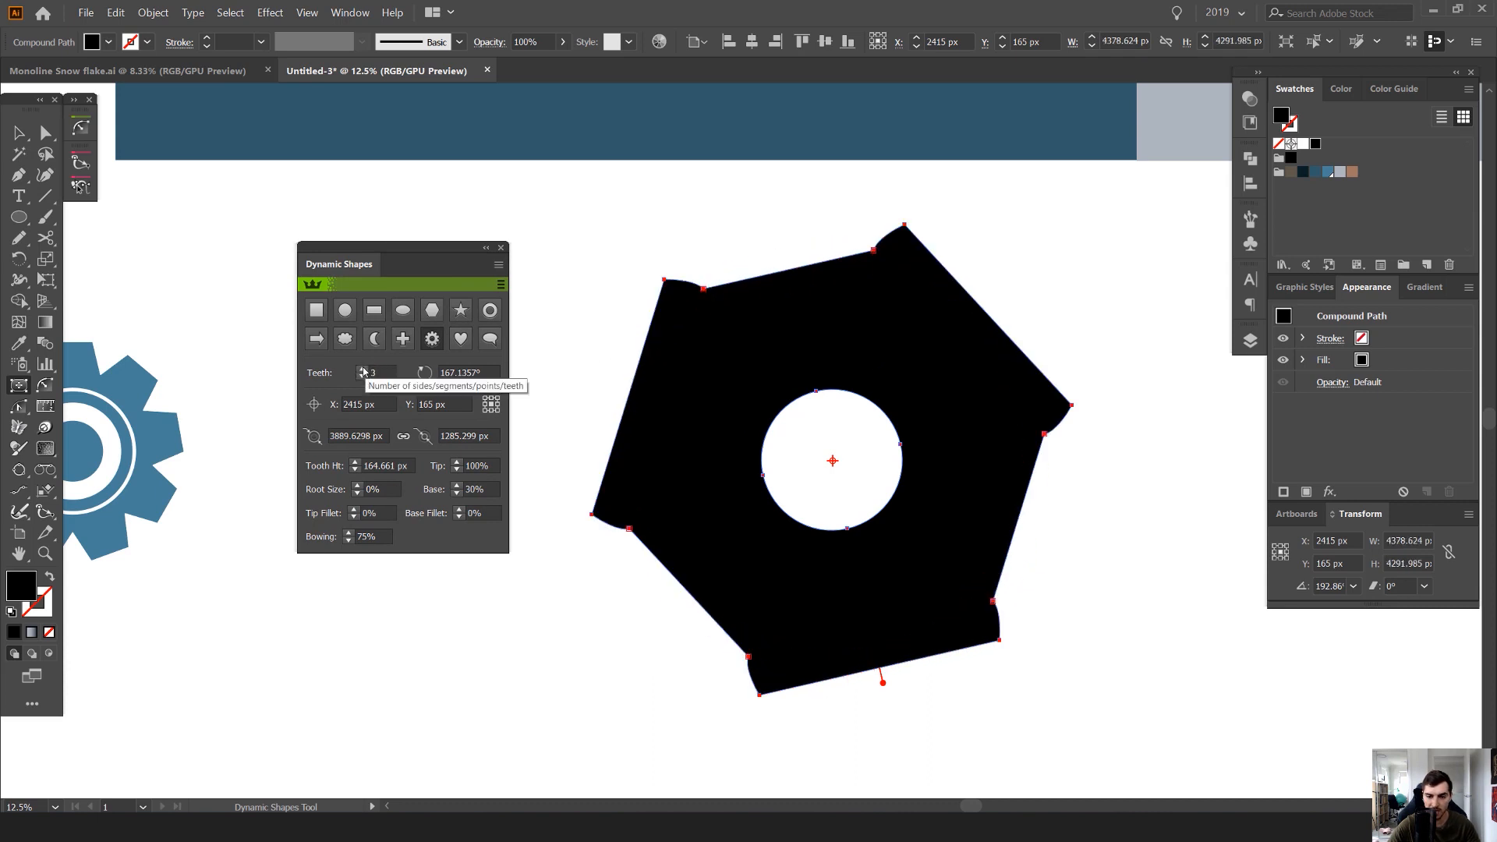
# Set the black gear to 20 teeth and move it beside the blue gear.
pyautogui.write('20')
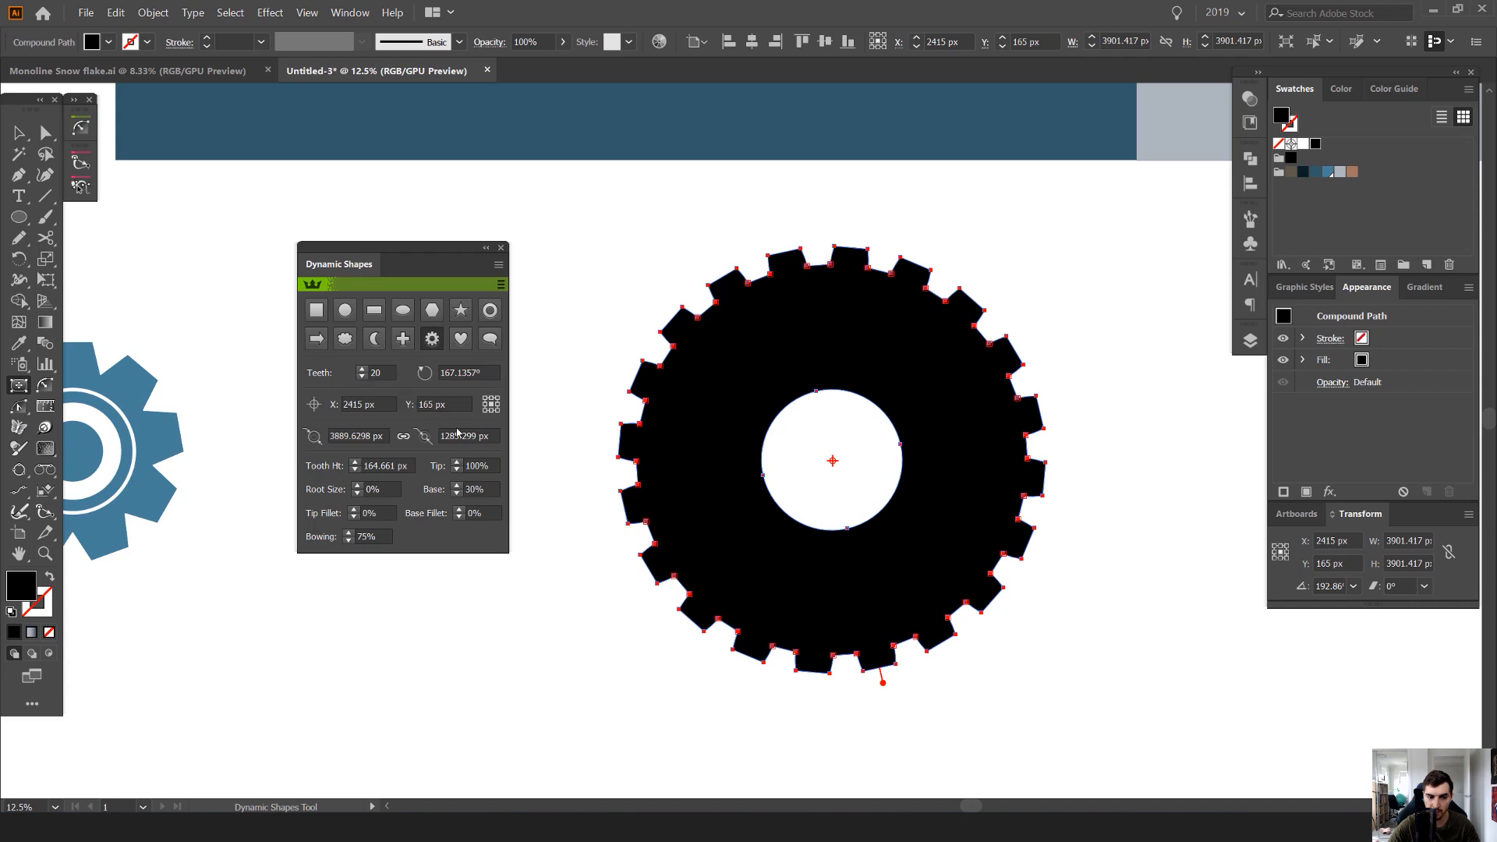
pyautogui.click(461, 486)
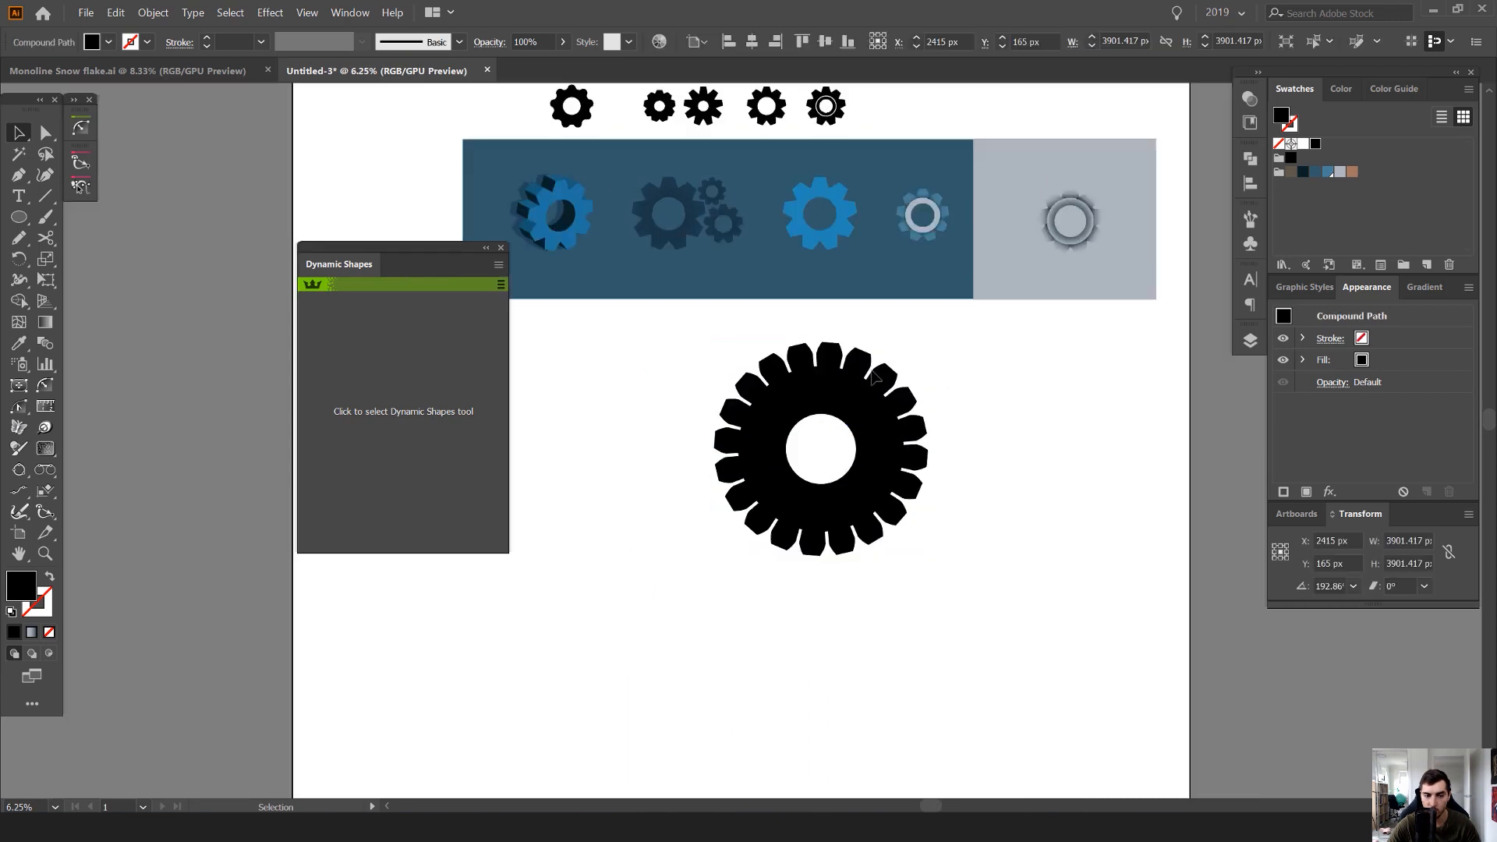
pyautogui.moveTo(821, 449); pyautogui.dragTo(759, 443)
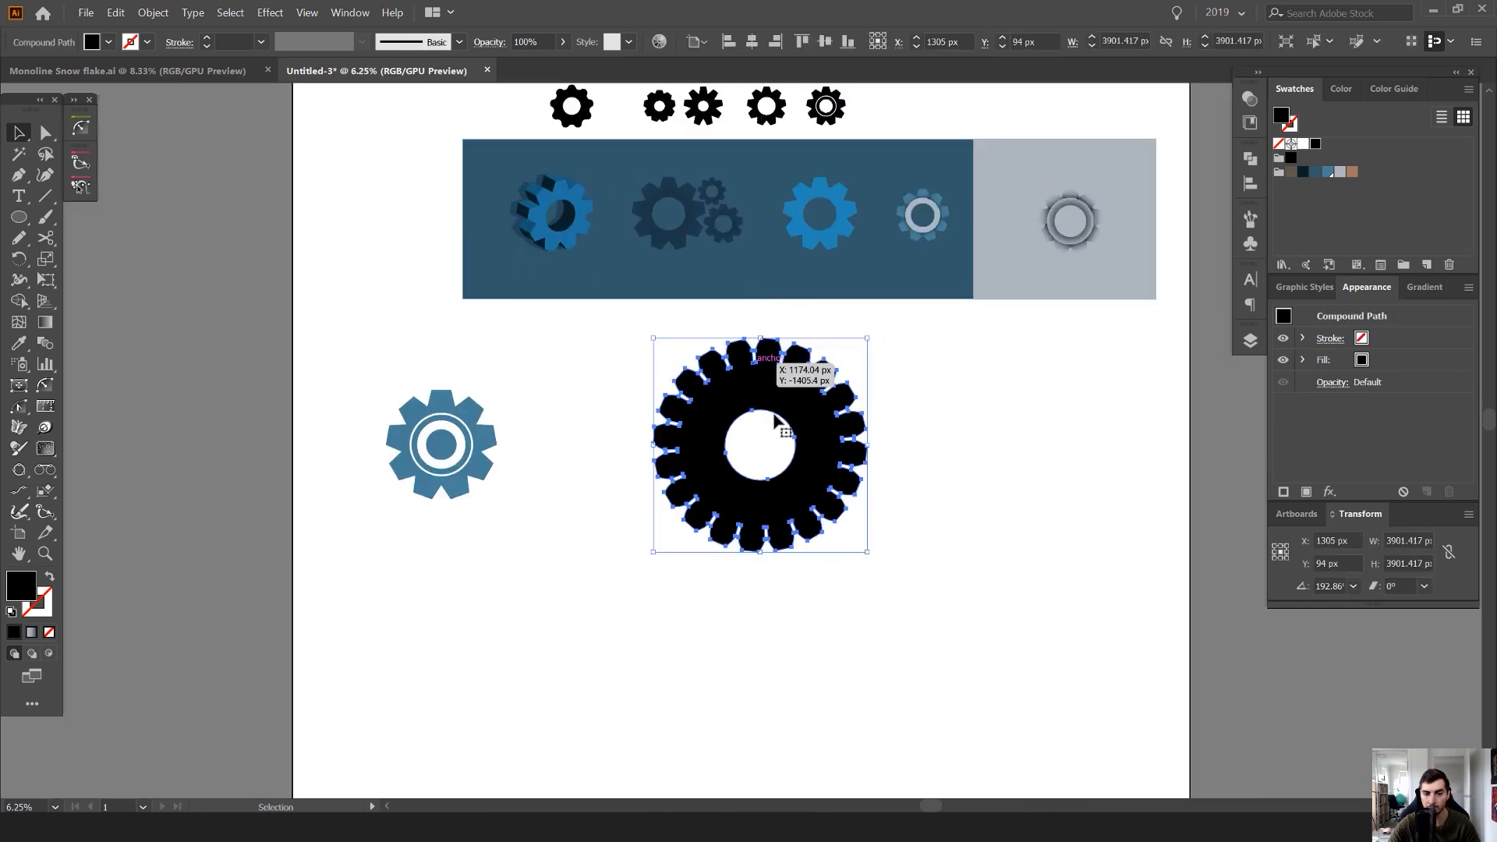
pyautogui.moveTo(553, 209)
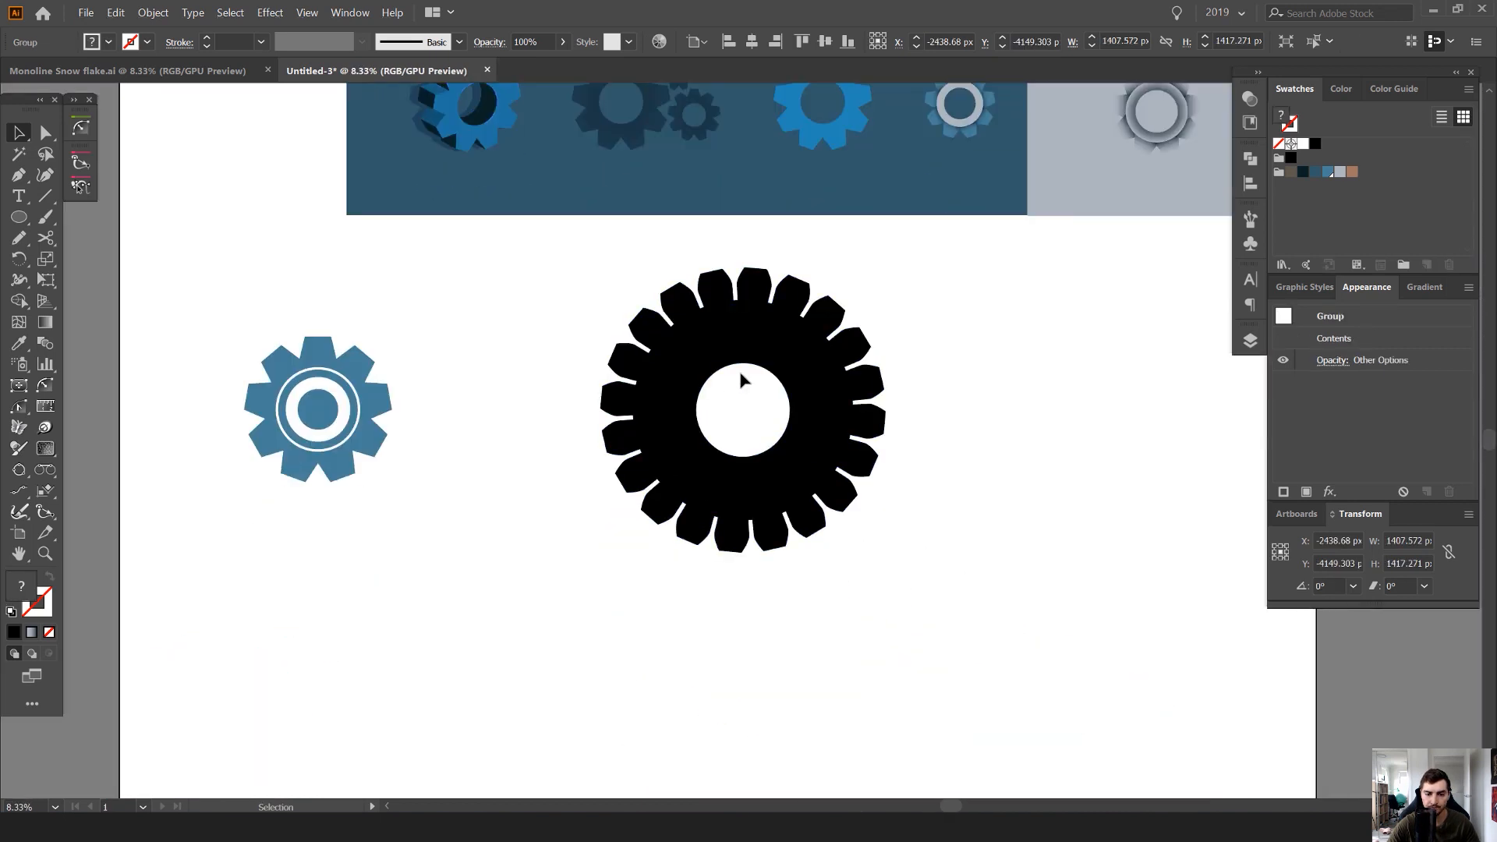
# Apply a 3D Extrude & Bevel effect to the black gear with 815 pt extrude depth.
pyautogui.moveTo(745, 411); pyautogui.dragTo(677, 468)
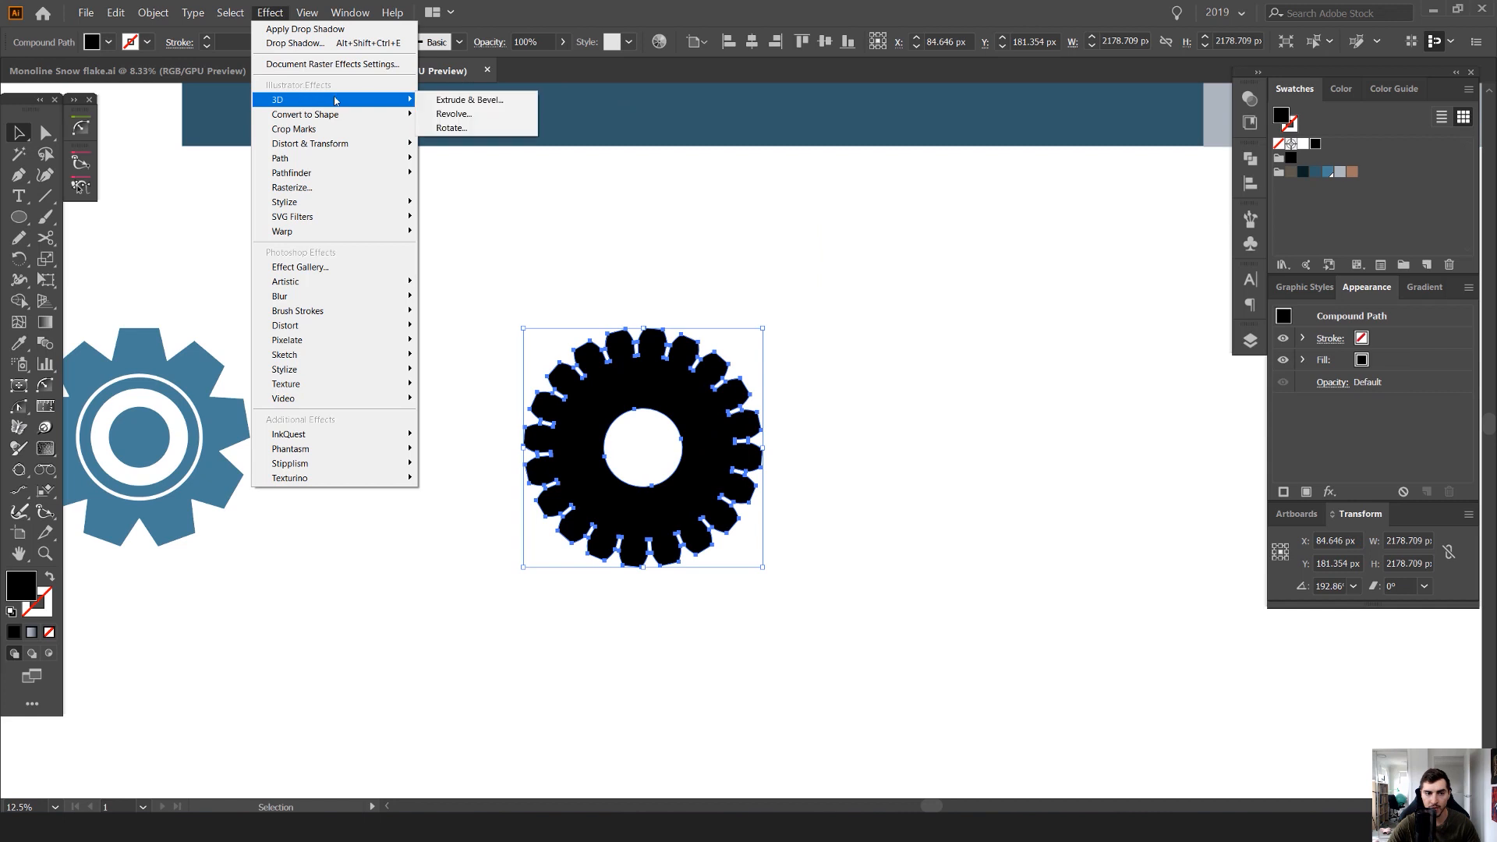
pyautogui.click(469, 99)
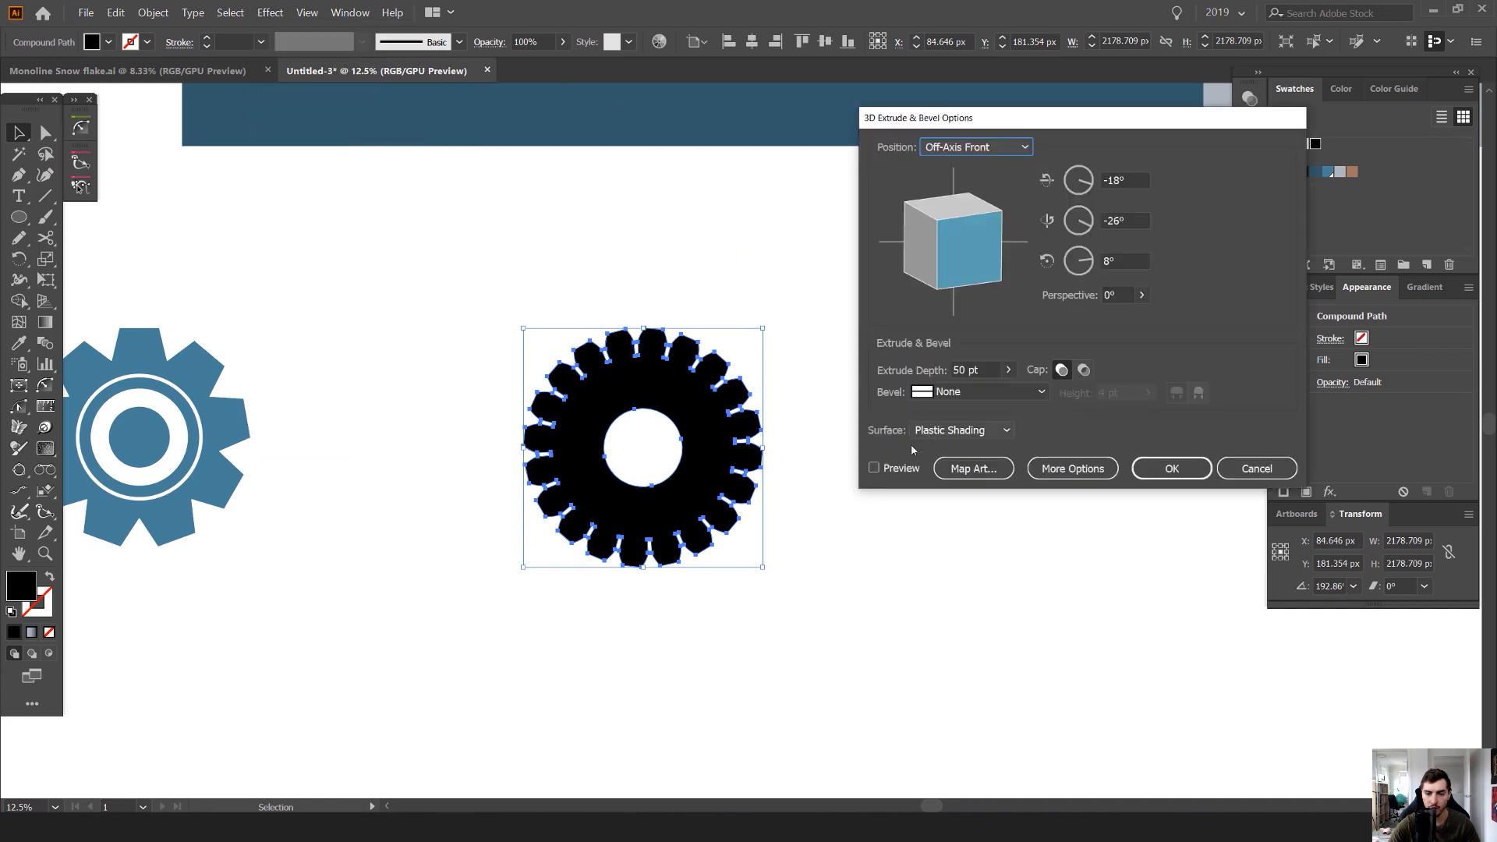
pyautogui.click(872, 467)
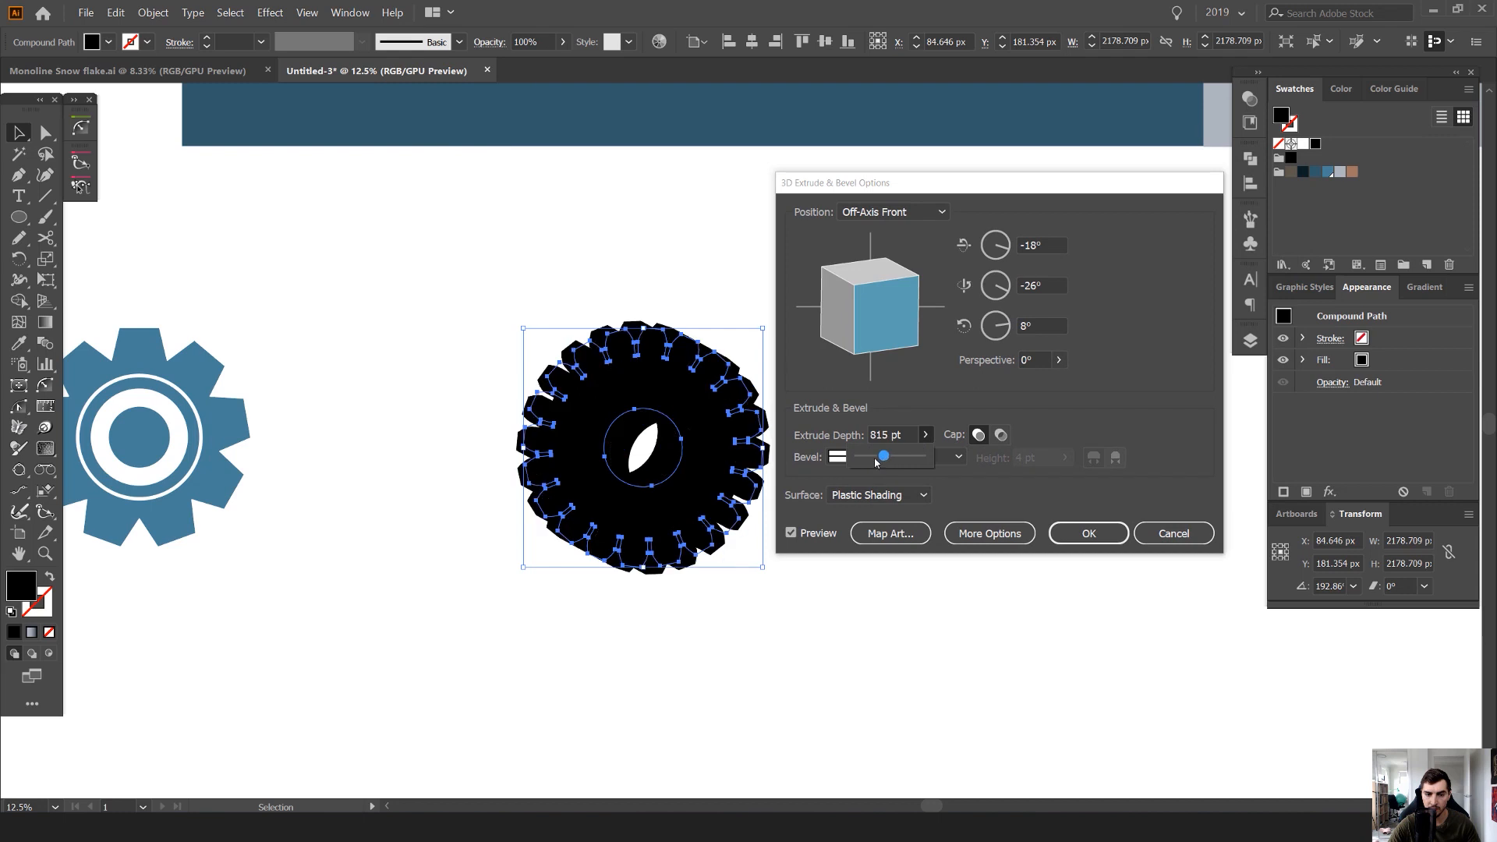
pyautogui.click(1088, 532)
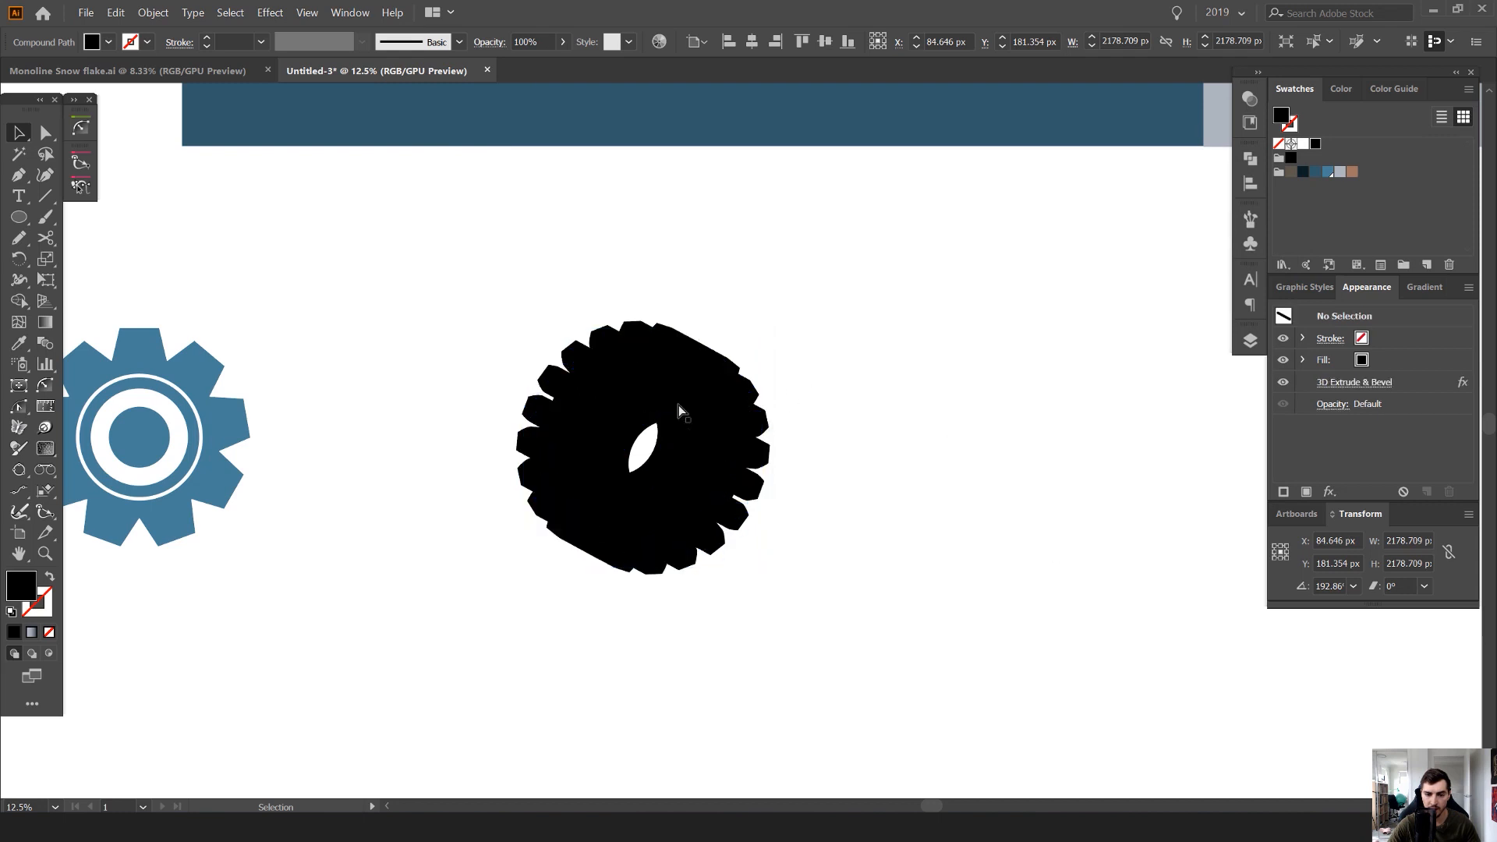